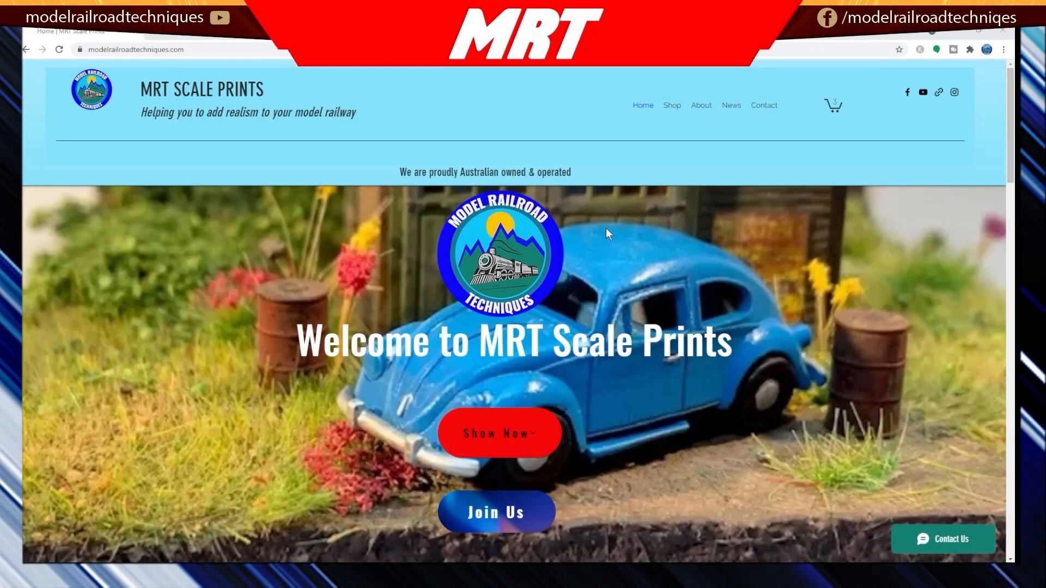
Go to the Command Station download page and scroll down to its exInstaller section.
scroll(down, 3)
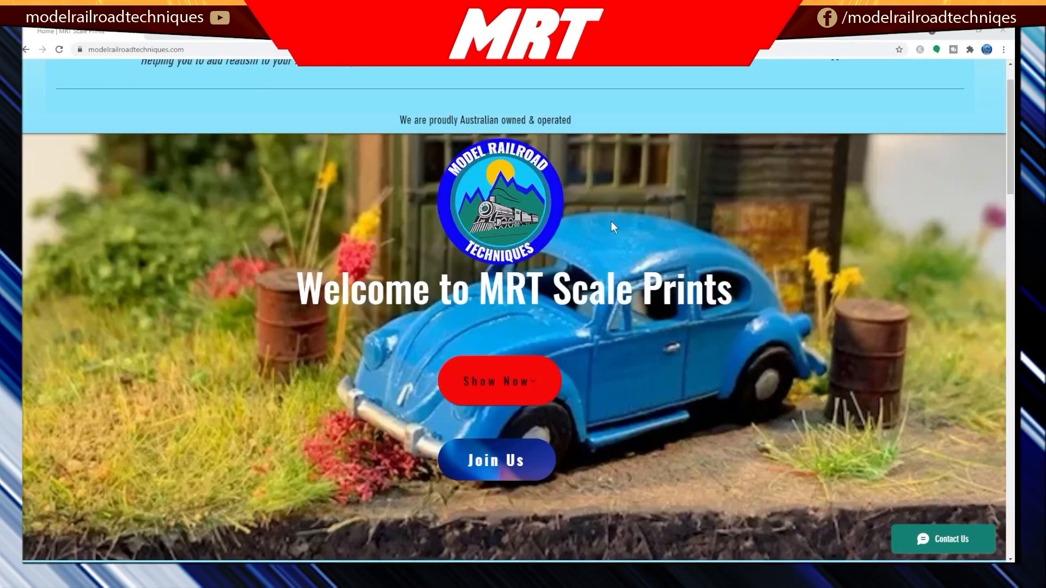
scroll(down, 3)
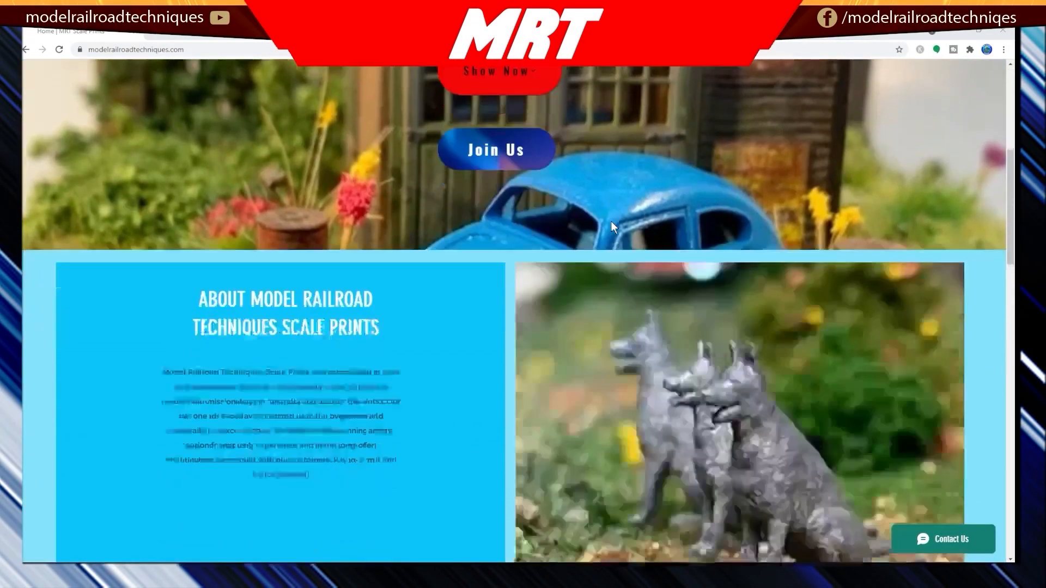
scroll(down, 3)
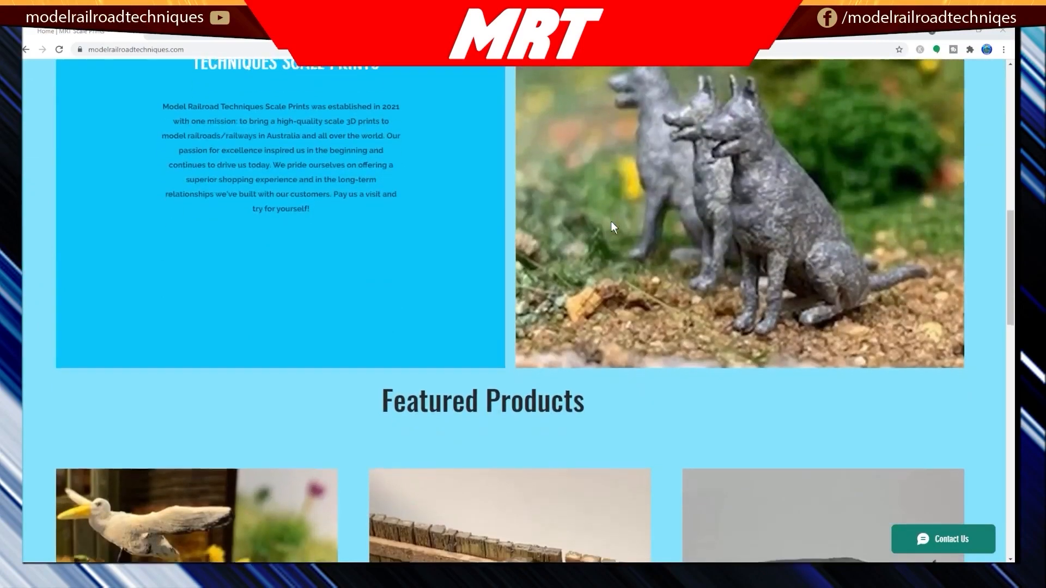
scroll(down, 3)
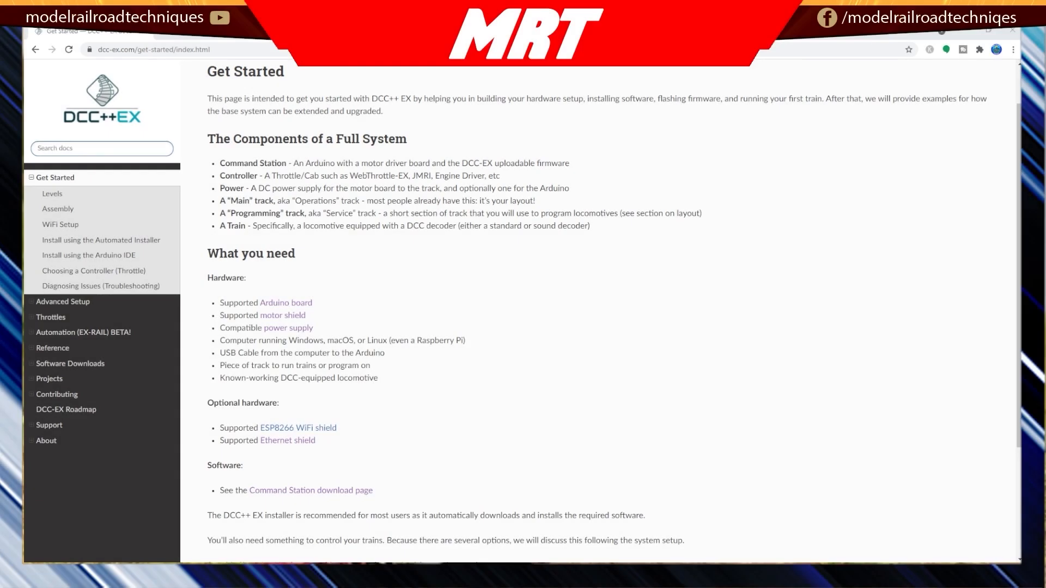
mouse_move(490, 320)
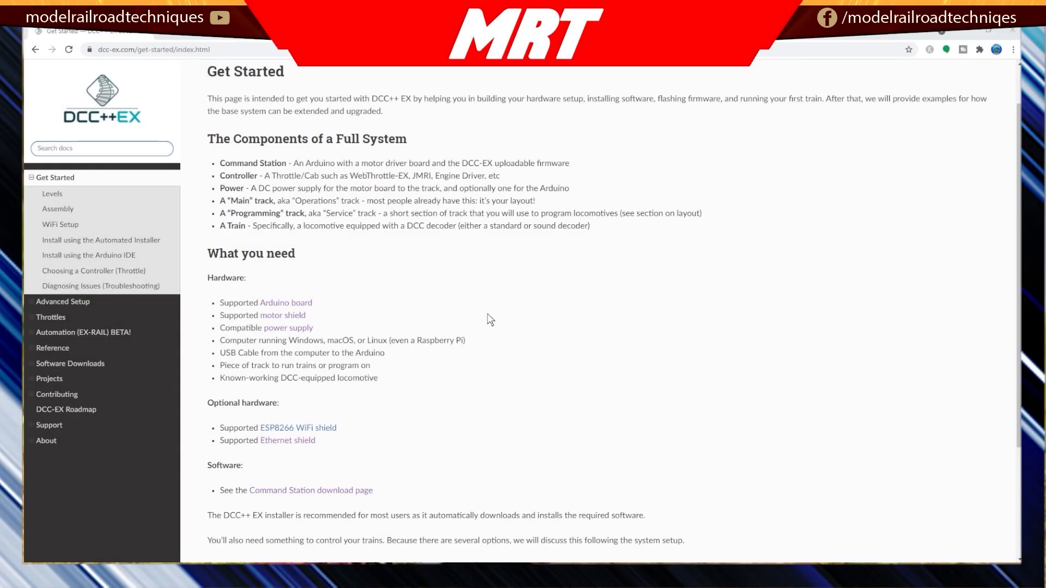
mouse_move(532, 307)
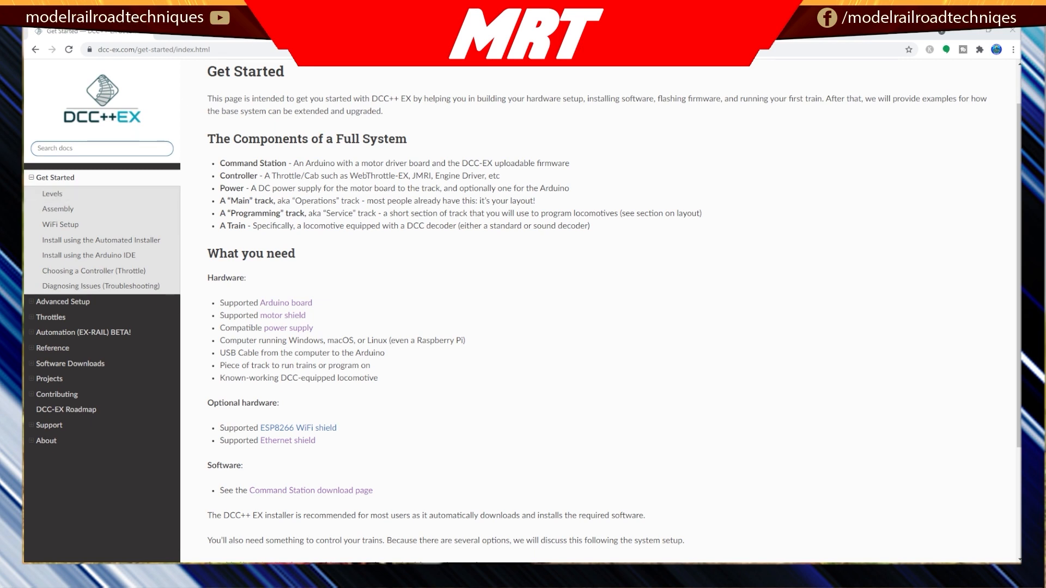
mouse_move(416, 294)
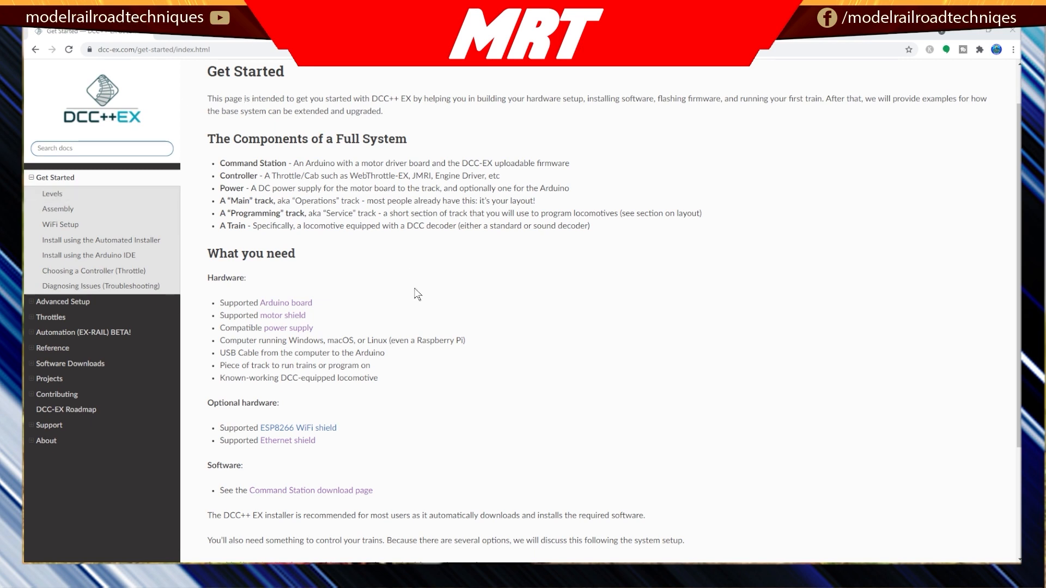
mouse_move(228, 475)
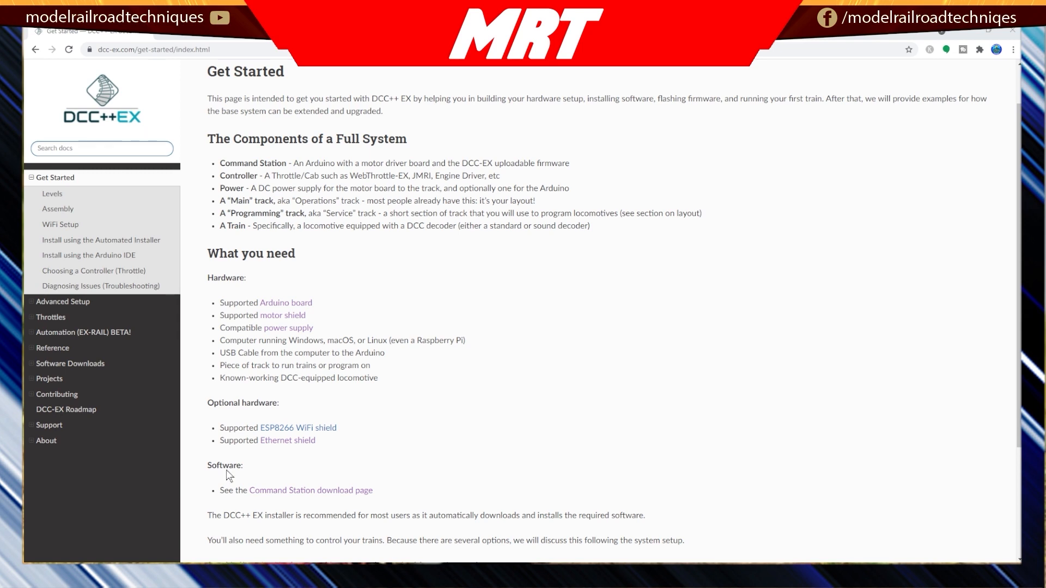
click(310, 490)
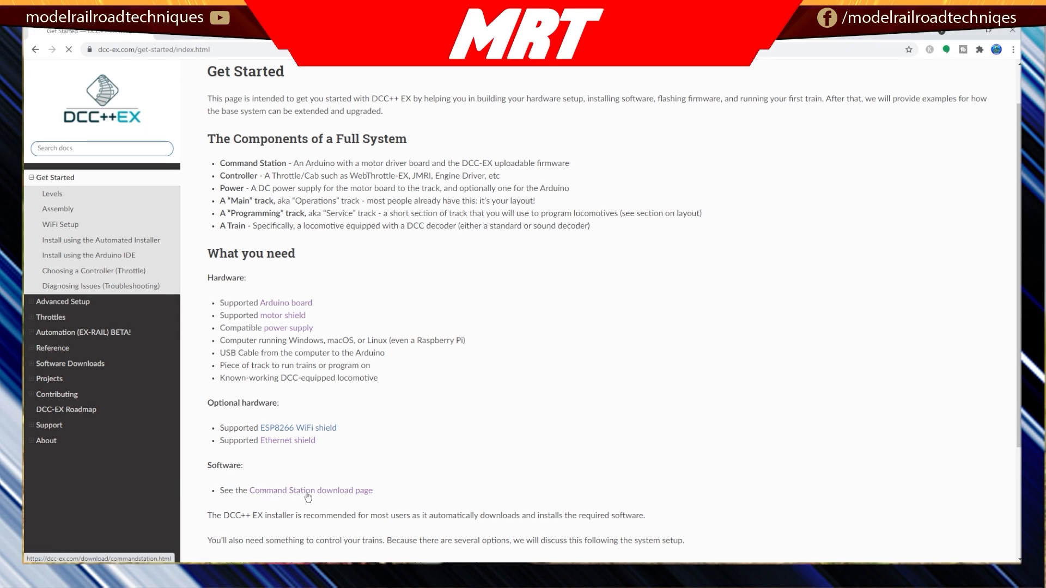
click(310, 491)
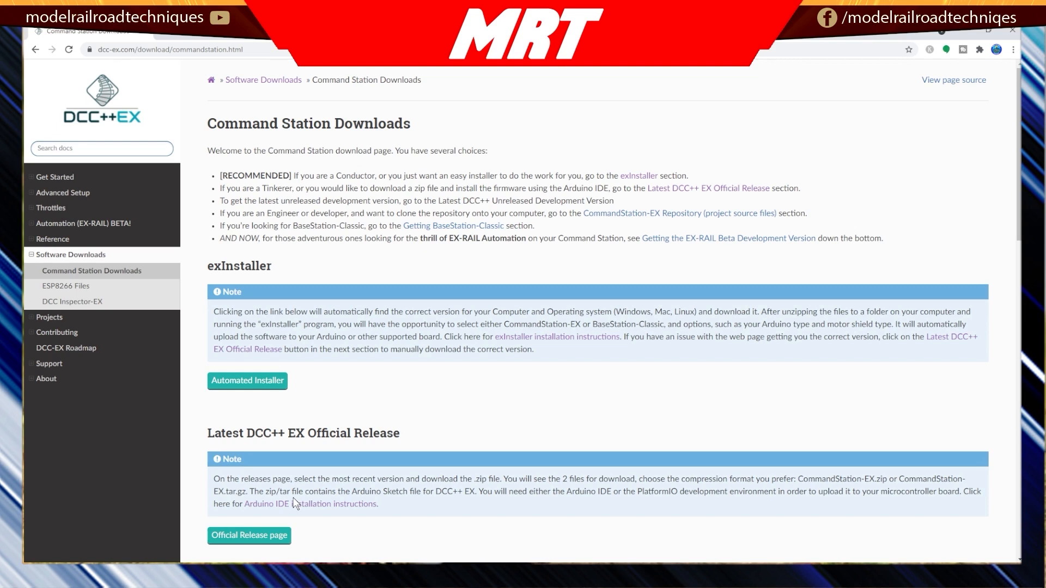
mouse_move(395, 374)
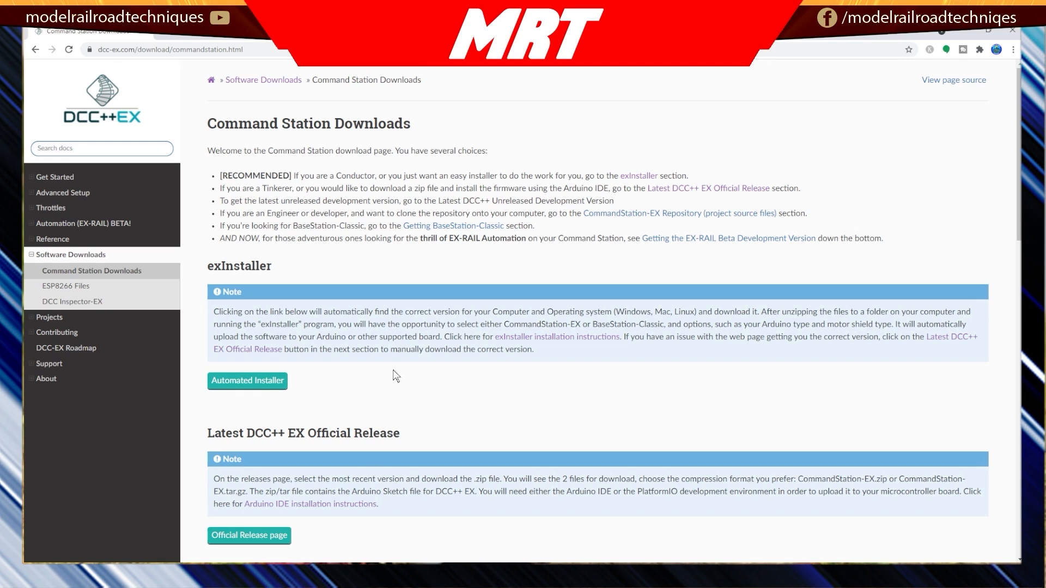
mouse_move(270, 267)
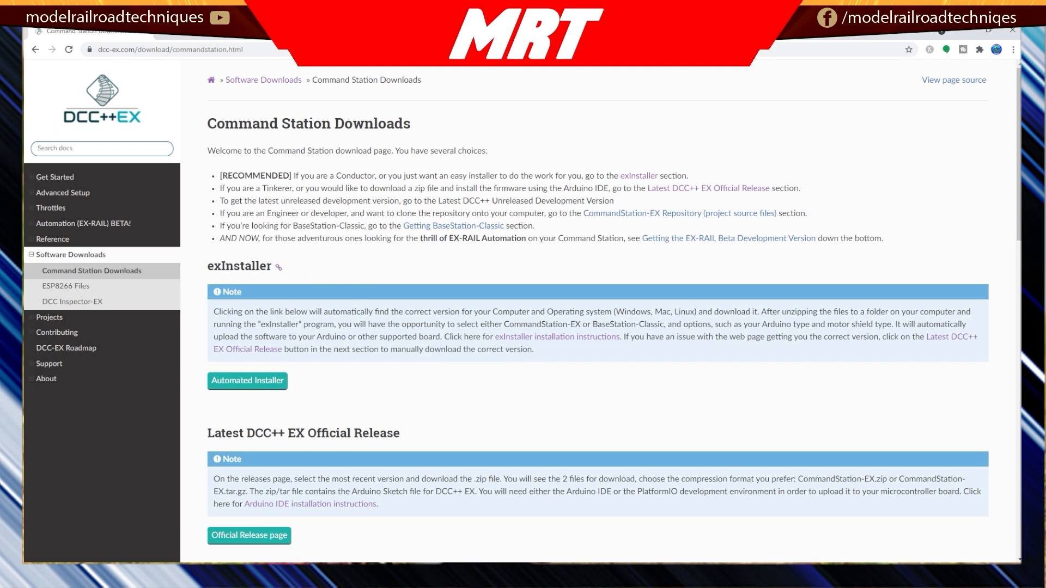
scroll(down, 3)
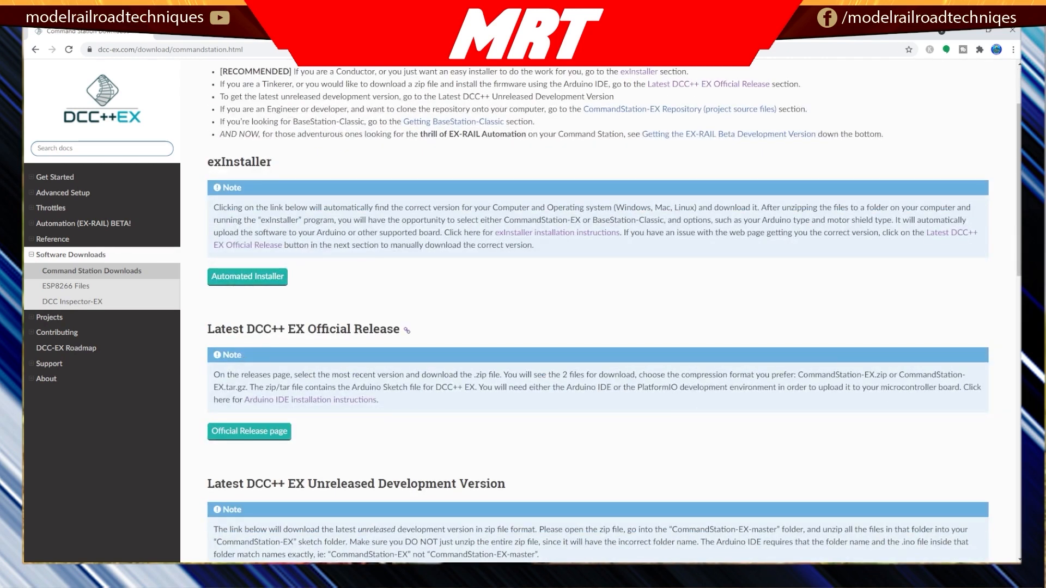
mouse_move(262, 404)
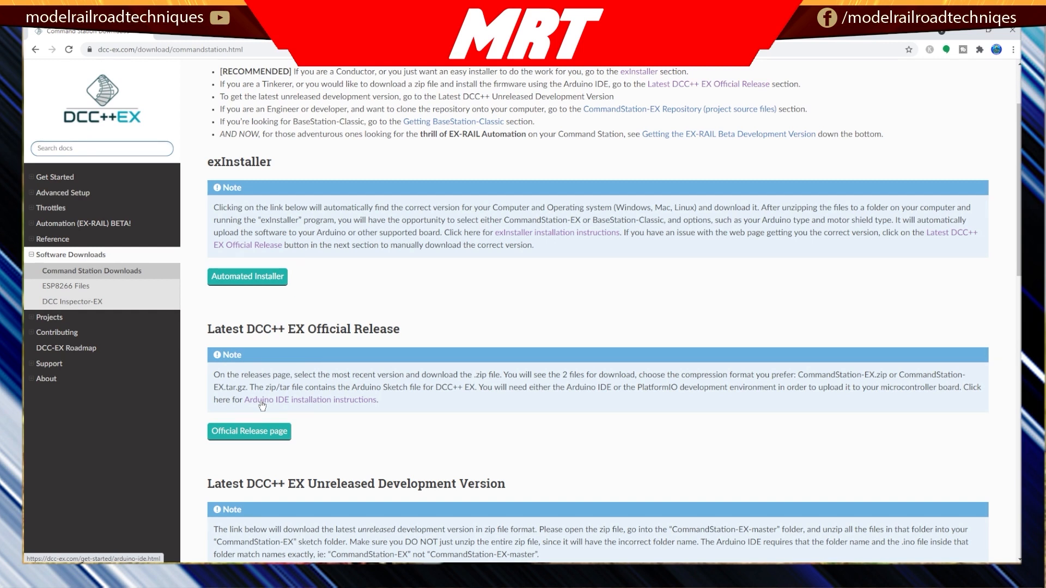
mouse_move(307, 408)
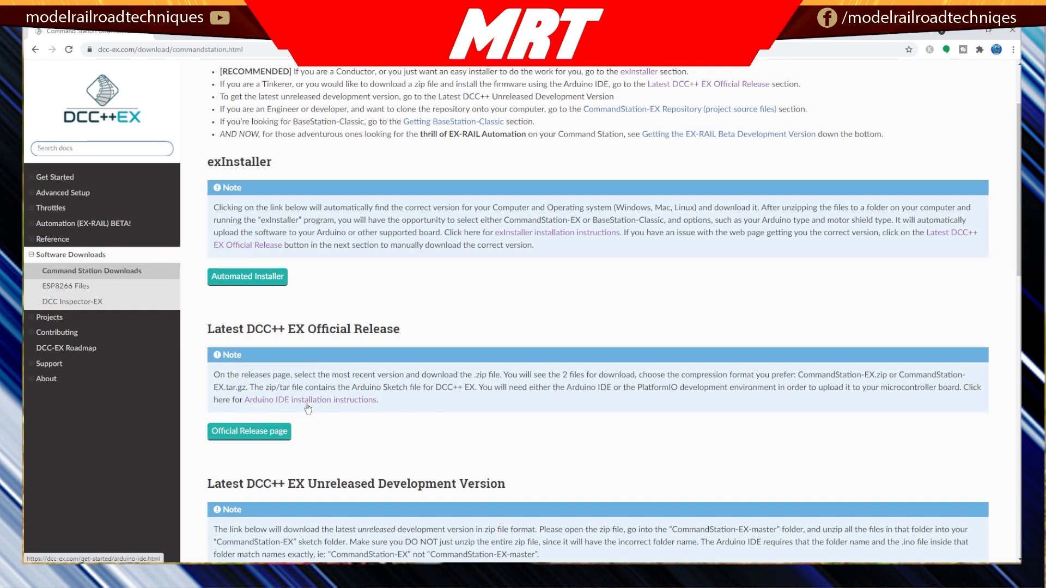
mouse_move(321, 304)
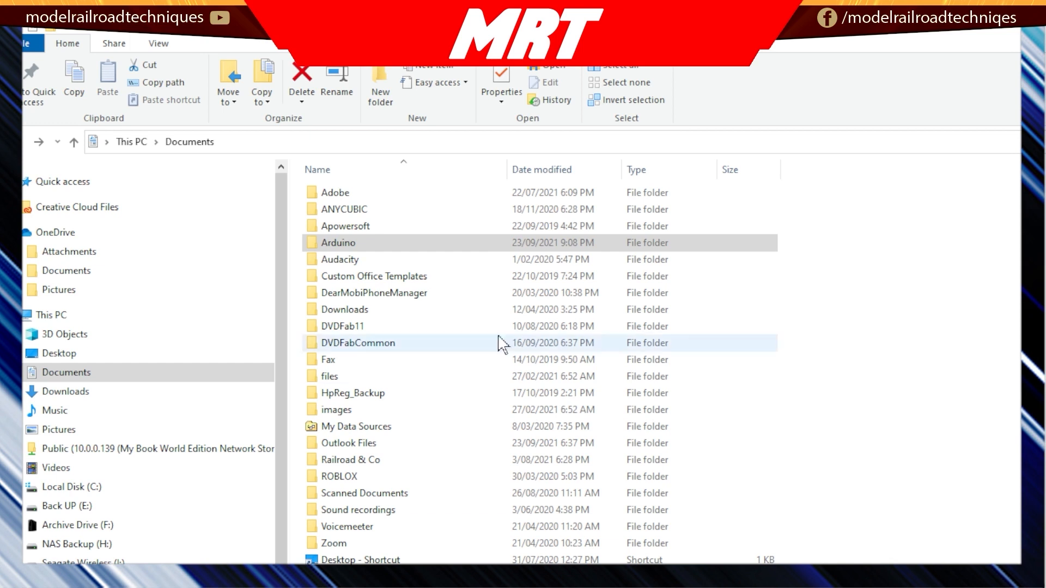
Open Documents > Arduino > exInstaller-win-x64 in File Explorer.
double_click(338, 242)
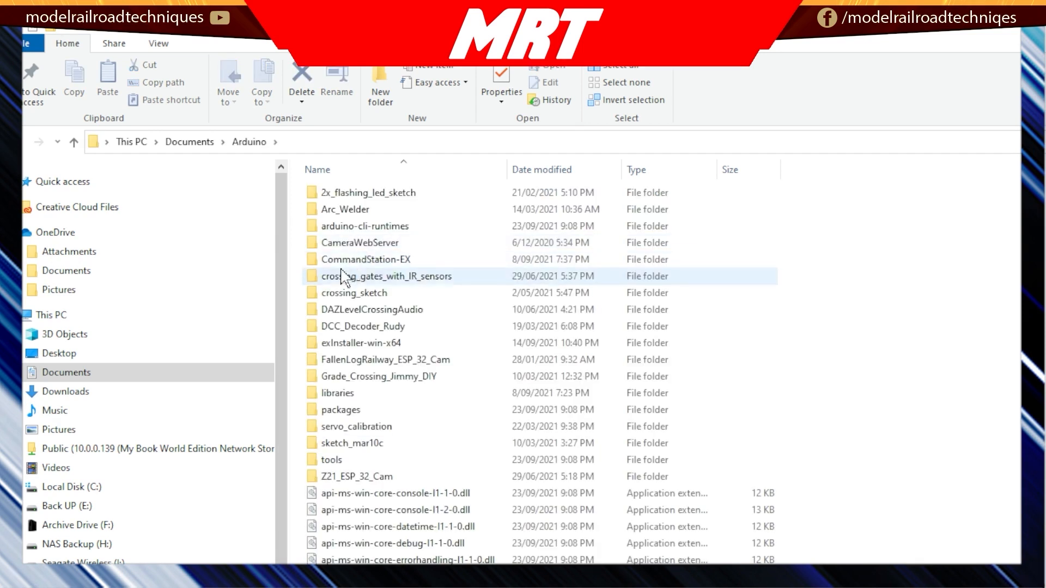
click(357, 426)
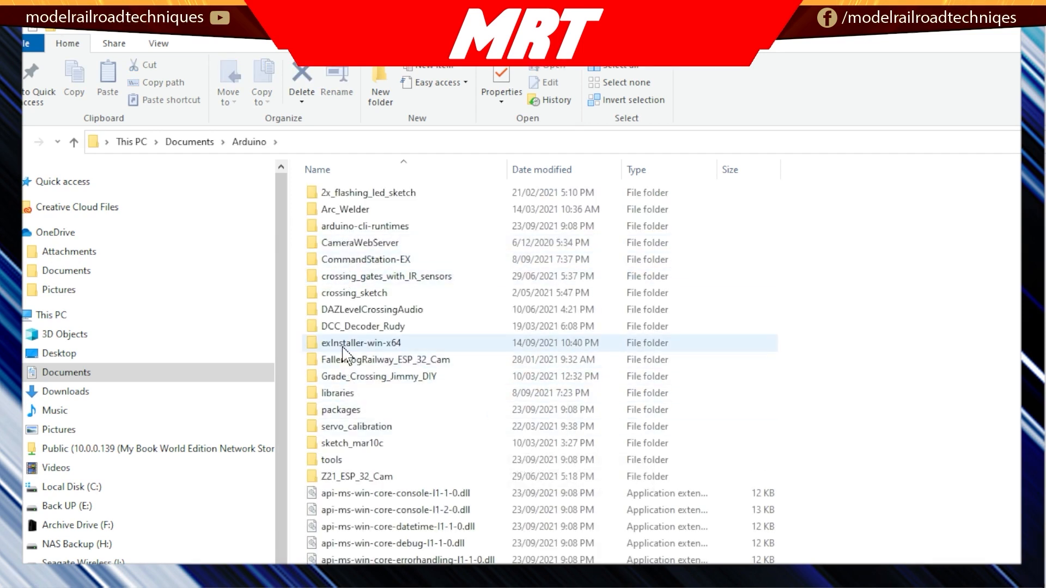
double_click(363, 343)
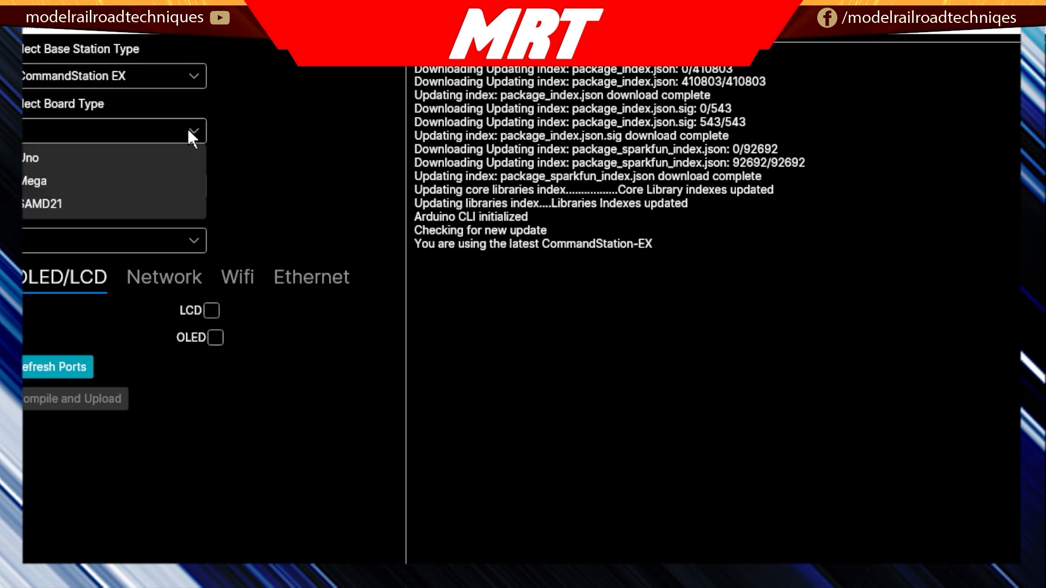
Select the Mega board, Arduino Motor Shield, and COM5 port in EX-Installer.
click(33, 181)
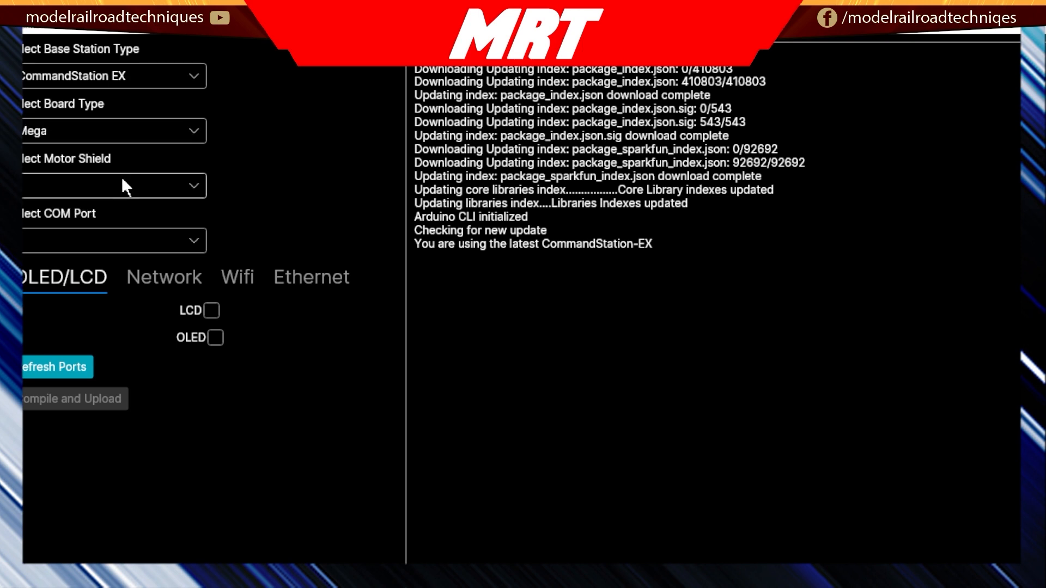
click(193, 186)
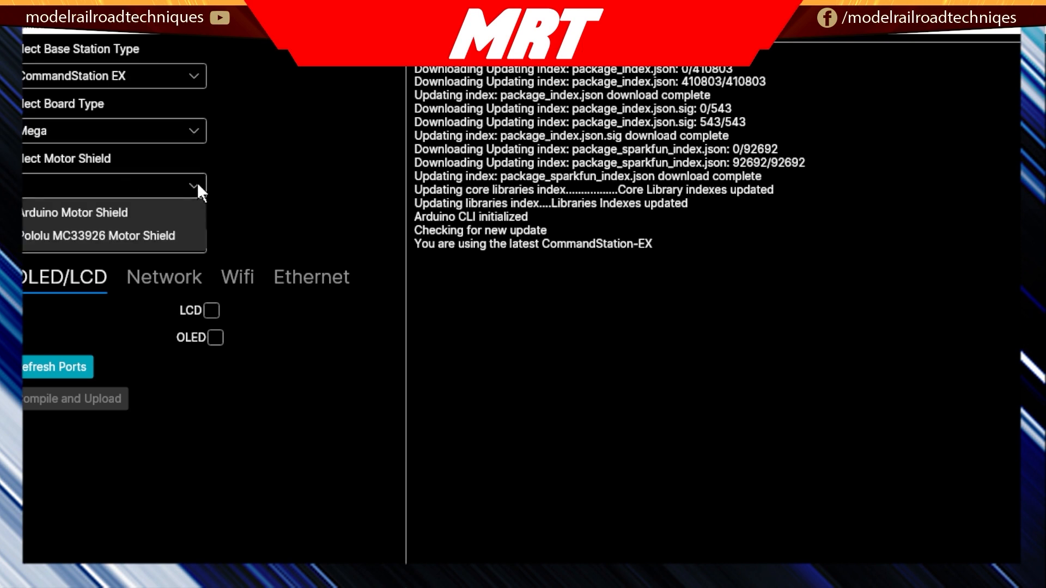
click(74, 212)
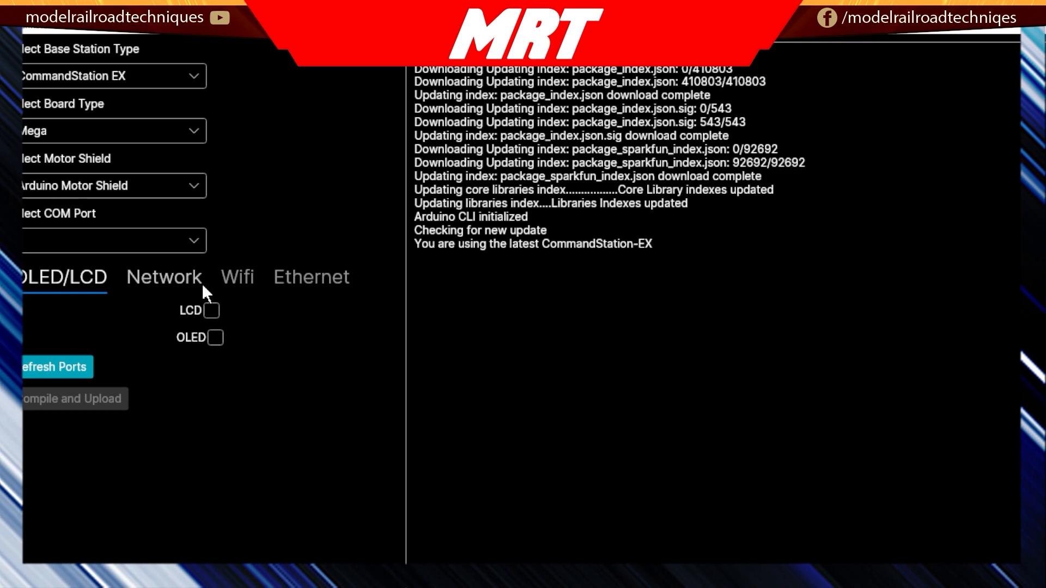
mouse_move(127, 265)
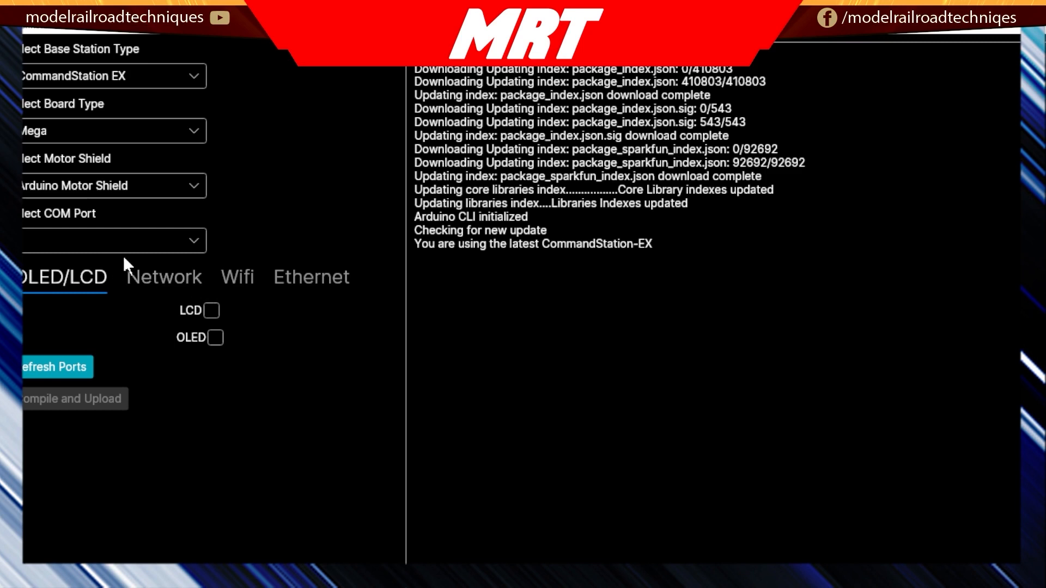
click(113, 241)
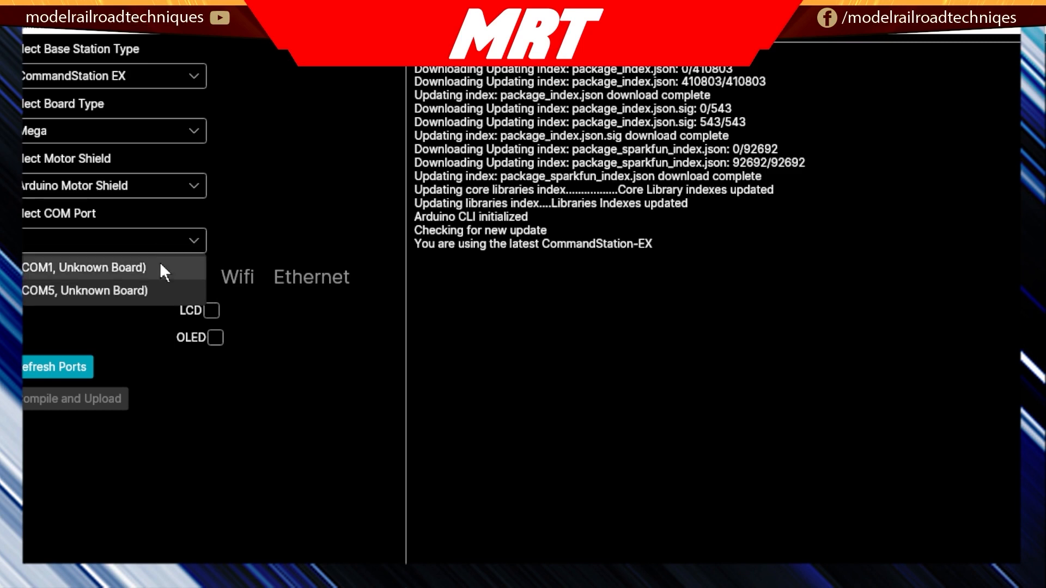
click(86, 291)
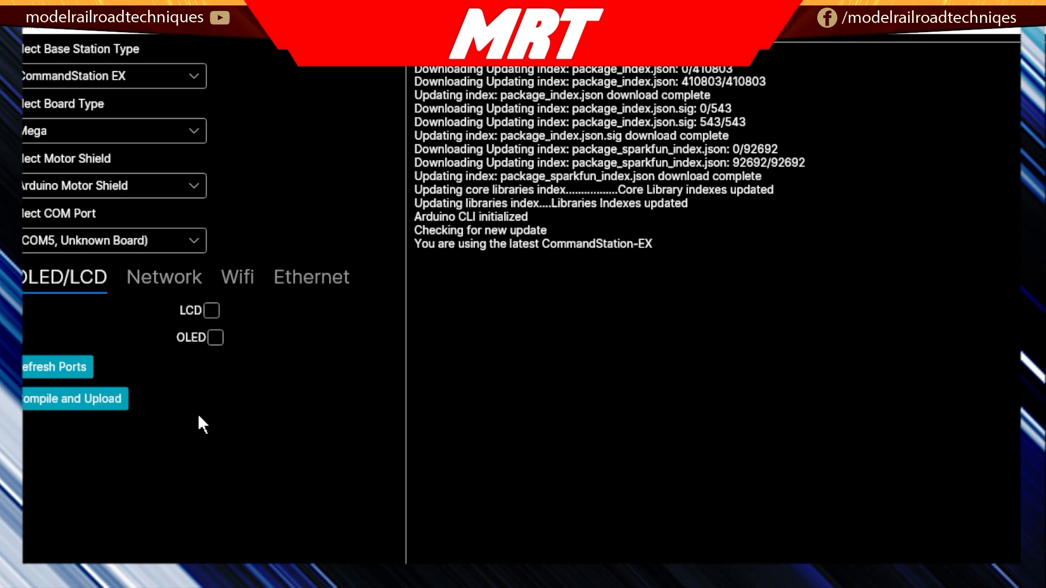
click(237, 277)
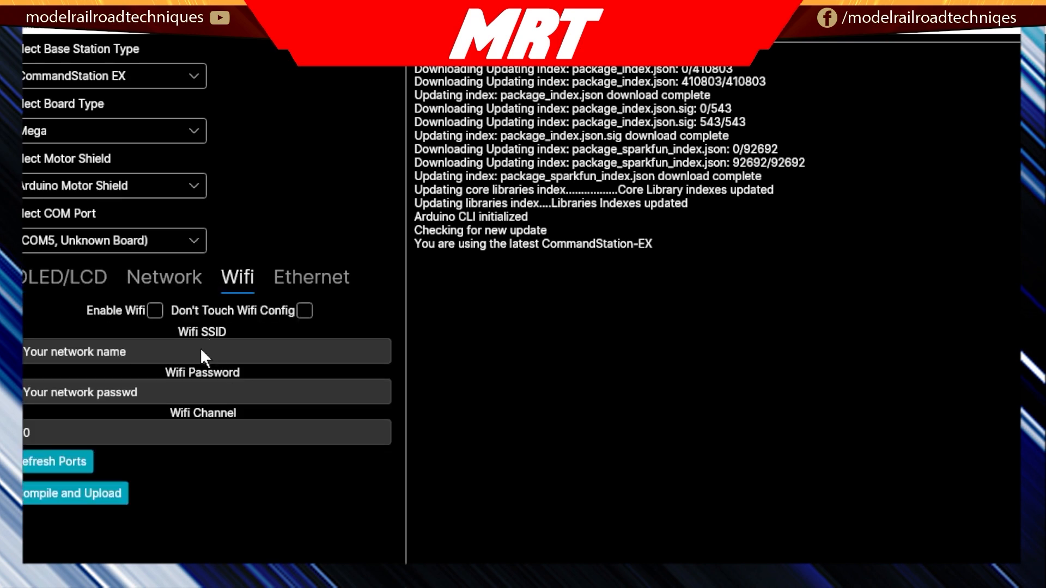
Enable WiFi and enter the network name and password.
click(155, 311)
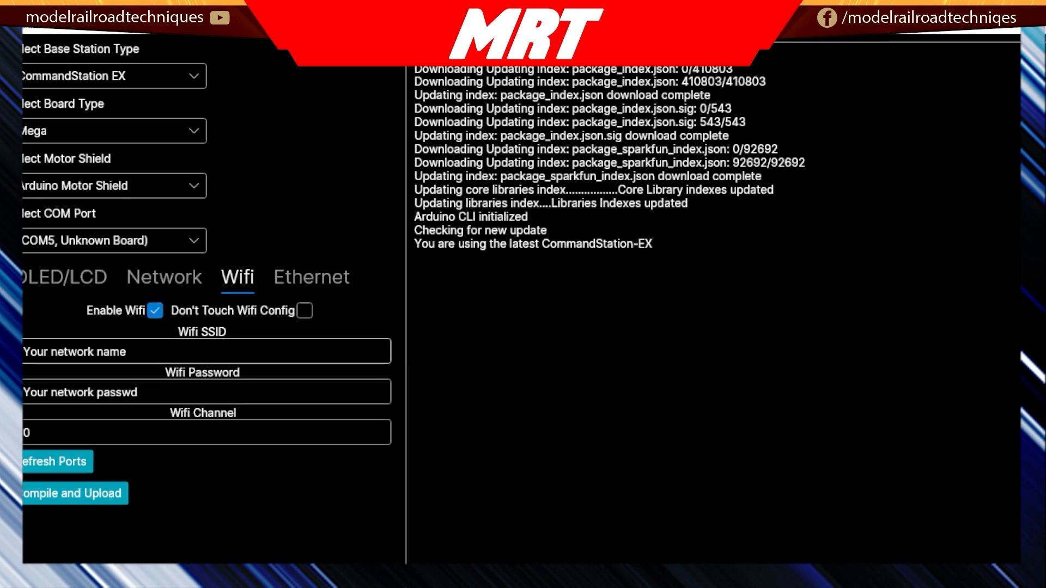
click(205, 352)
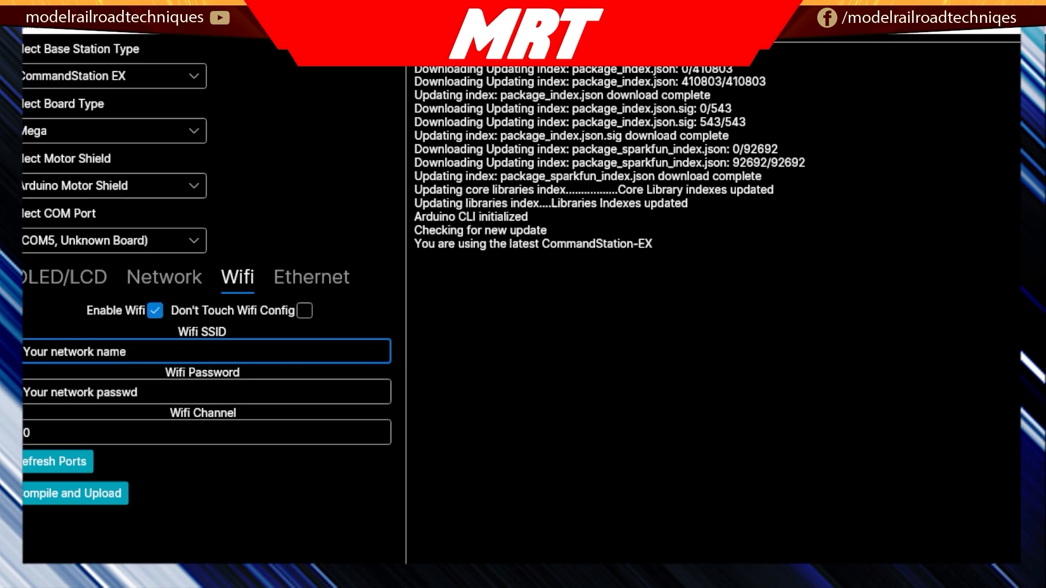
text(Yo)
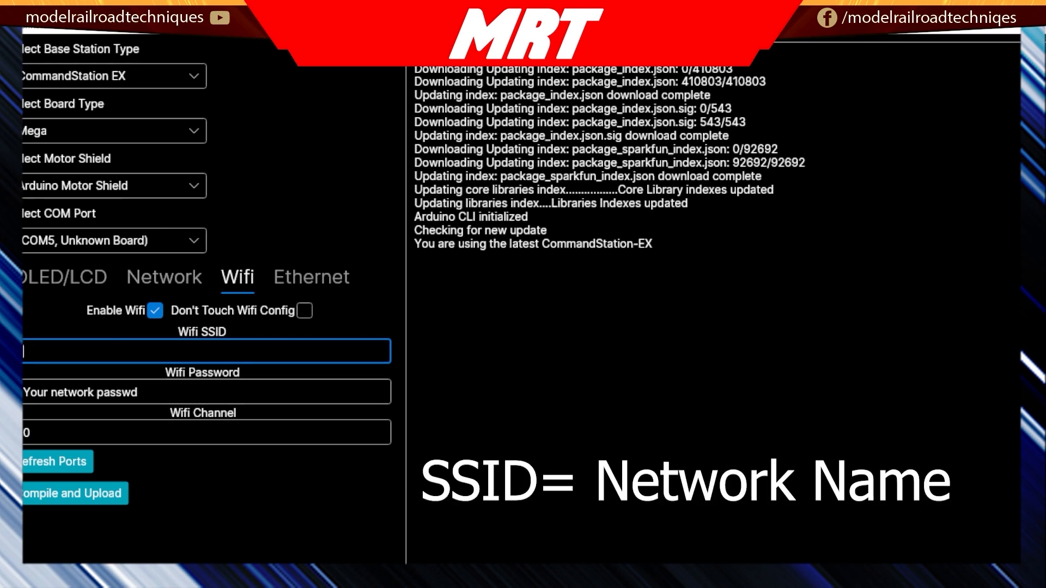
click(205, 392)
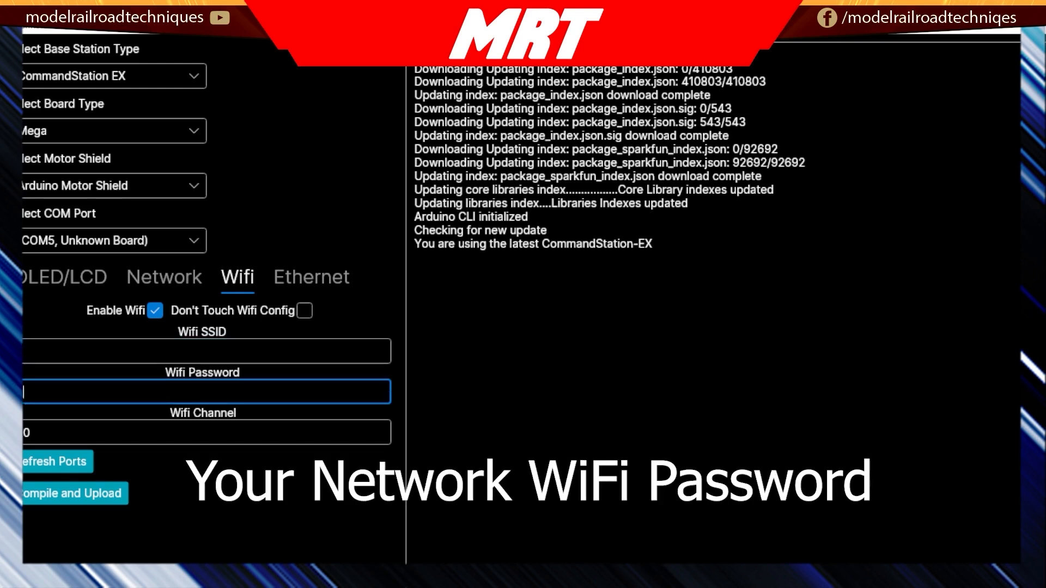
click(205, 351)
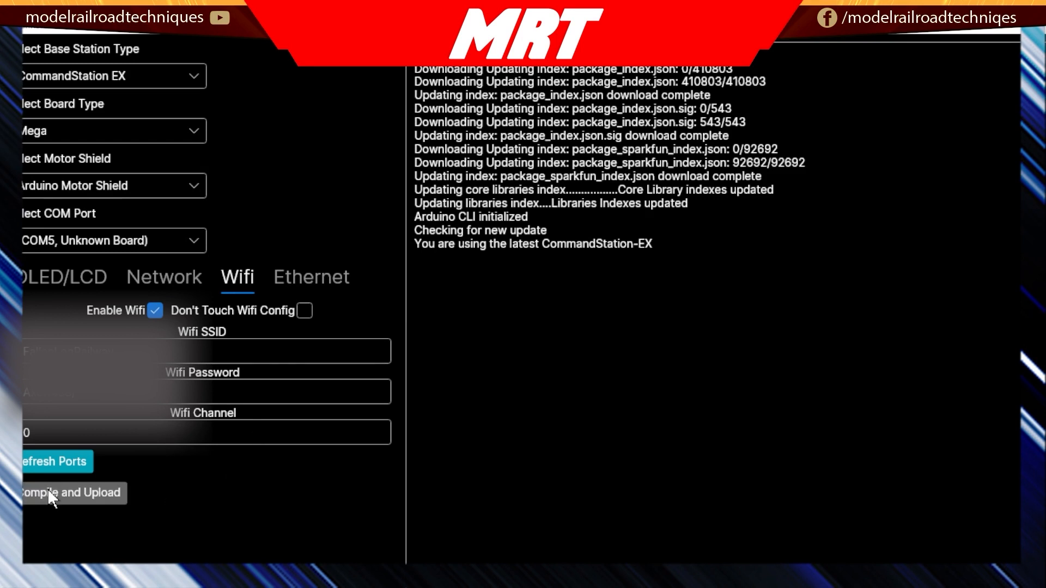
Compile and upload the configured CommandStation EX firmware to the Mega.
click(72, 493)
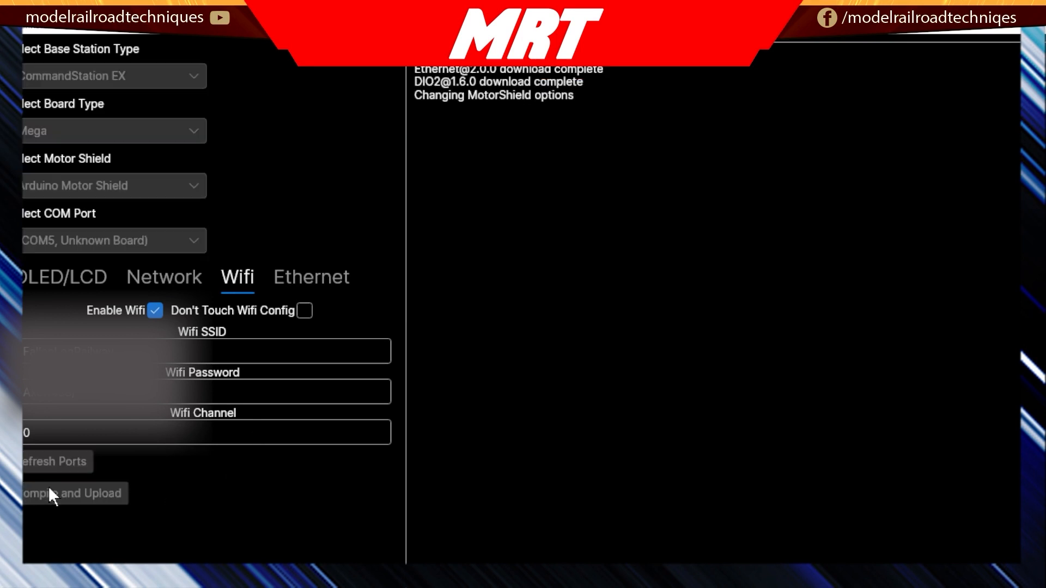
click(72, 493)
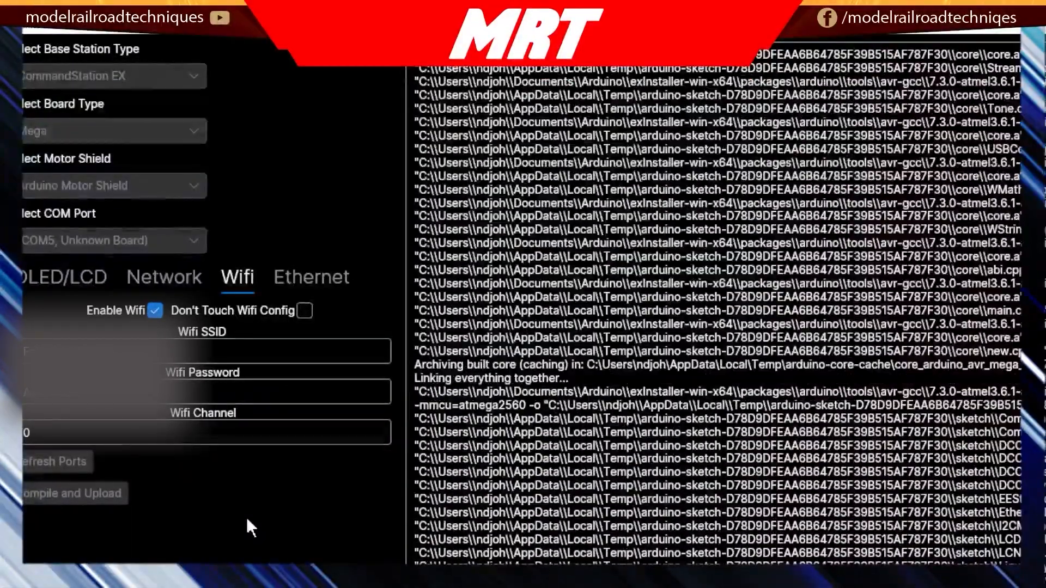
scroll(down, 3)
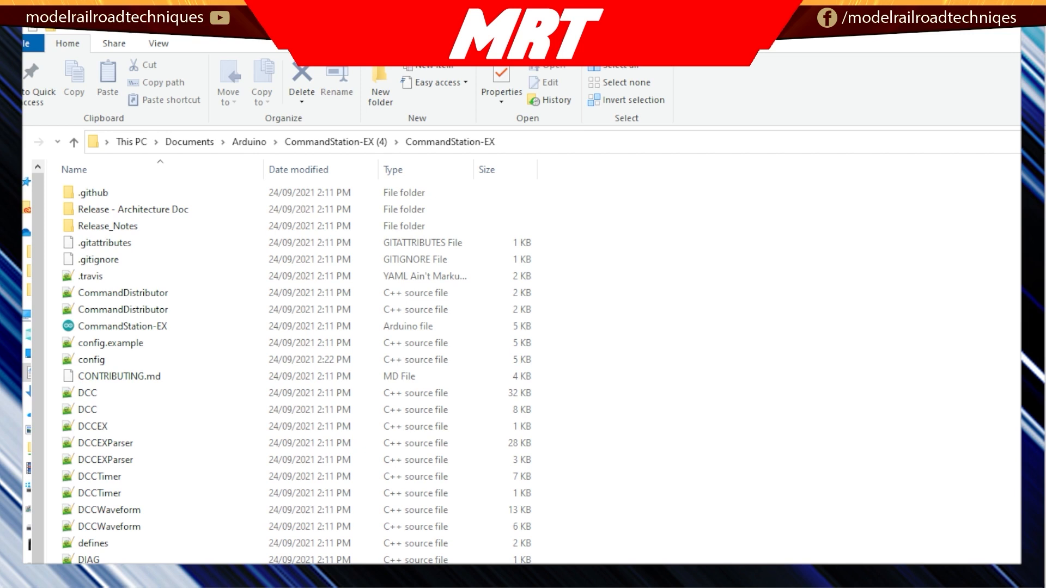
Open the CommandStation-EX sketch from CommandStation-EX (4) > CommandStation-EX in Arduino IDE.
click(249, 142)
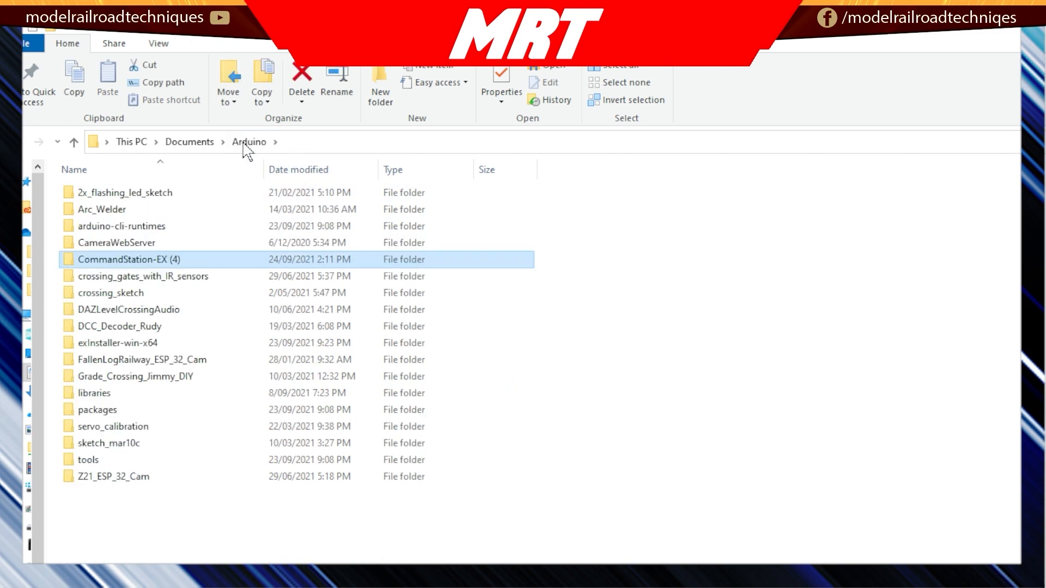
double_click(127, 259)
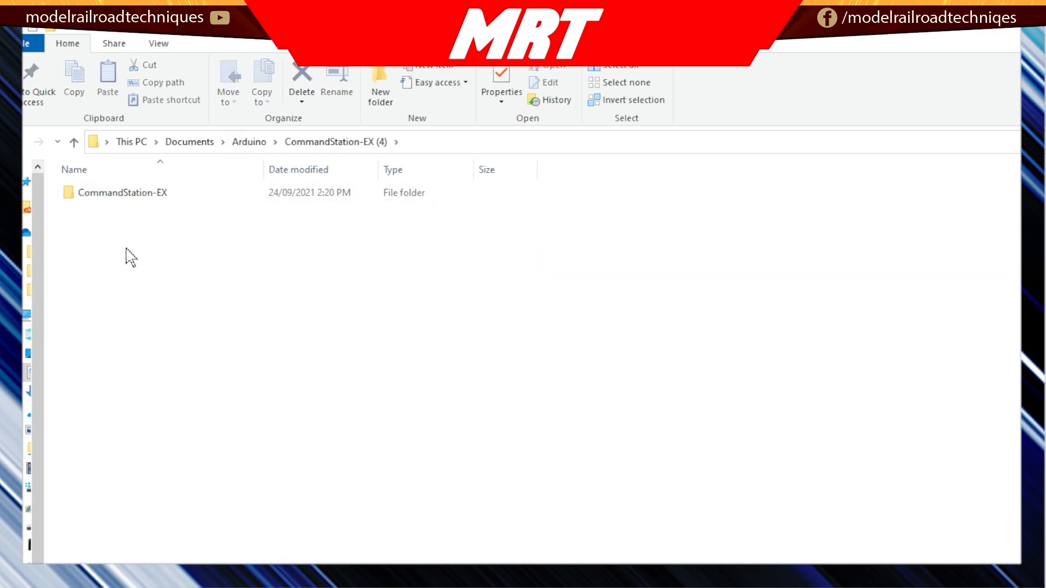
double_click(122, 193)
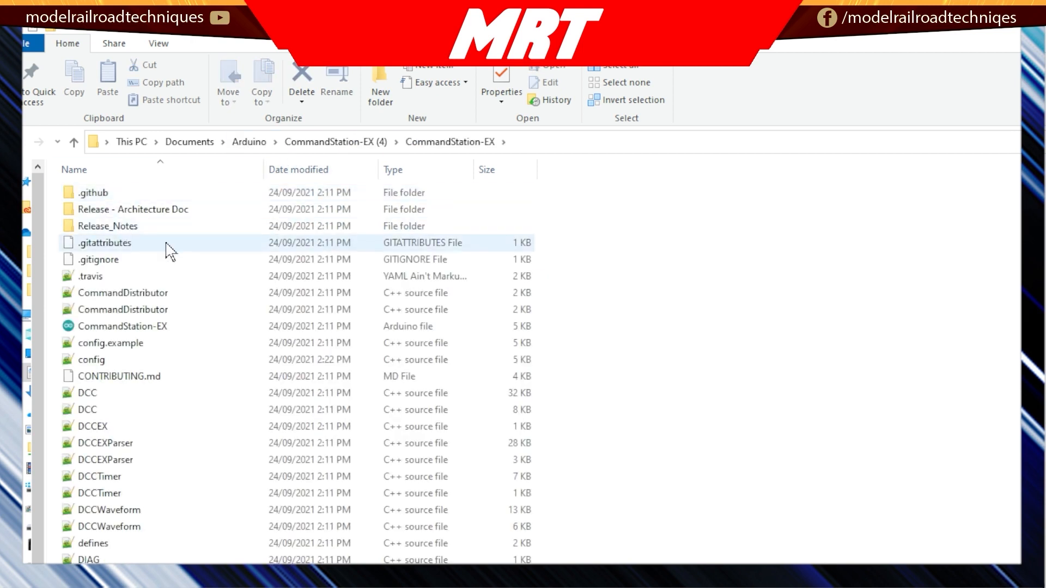
click(90, 276)
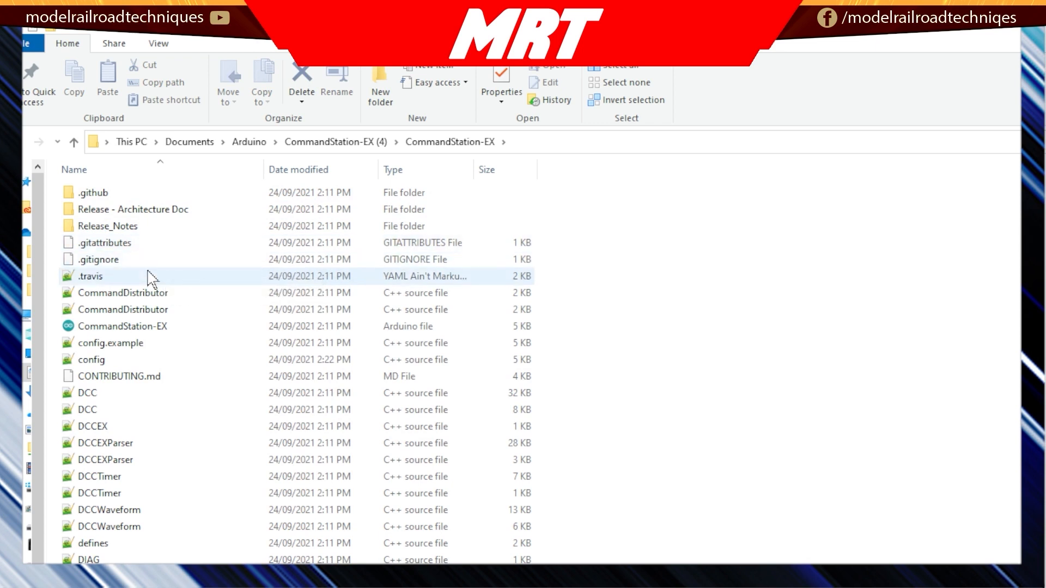
click(122, 326)
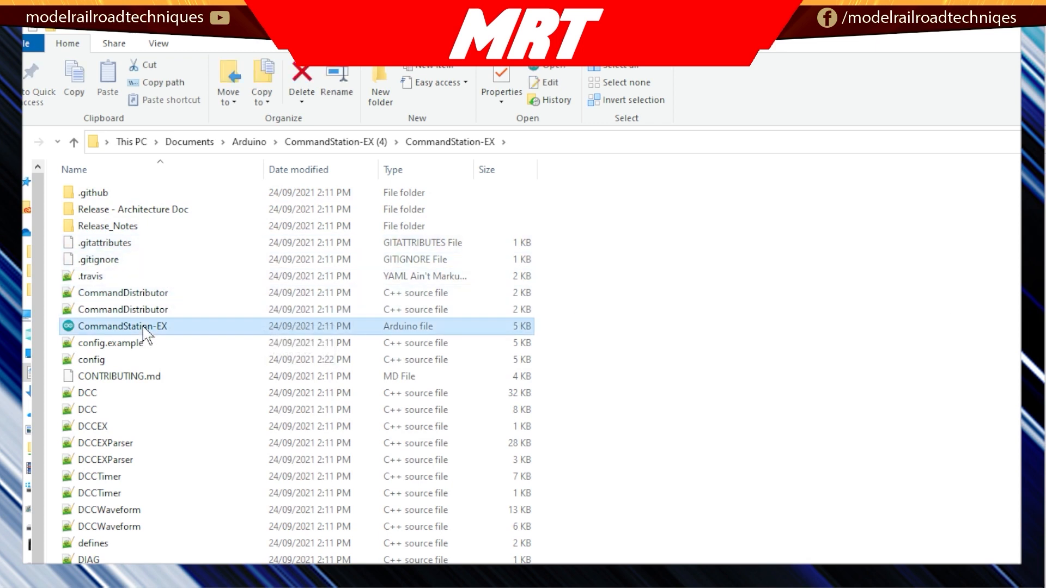
double_click(122, 327)
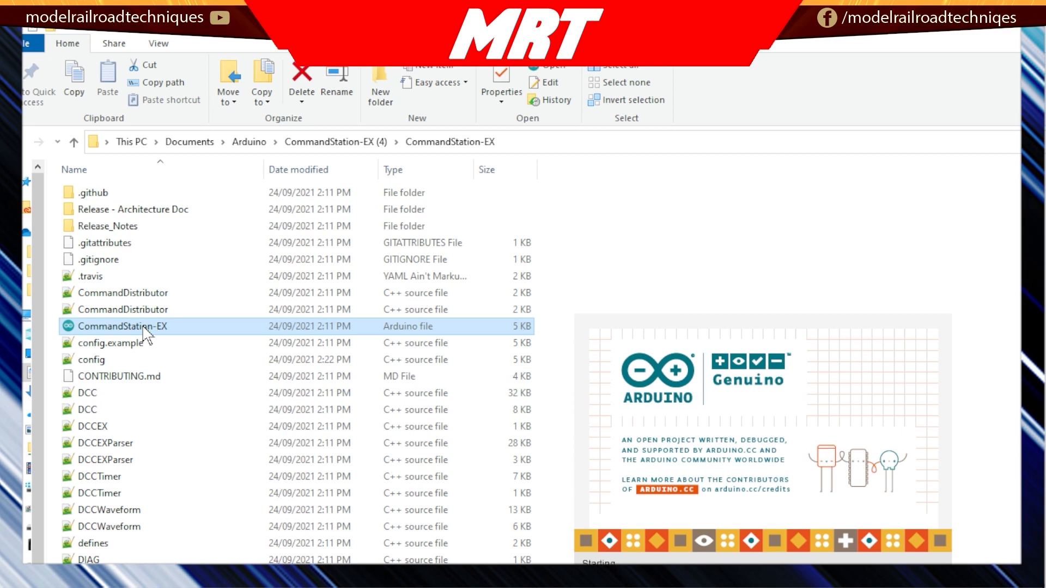
double_click(122, 327)
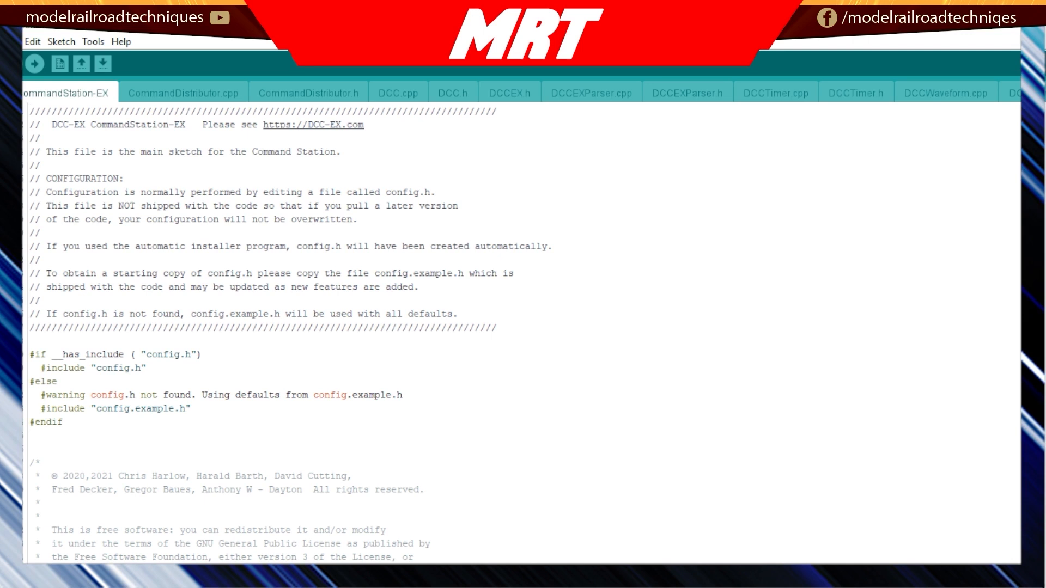
click(31, 111)
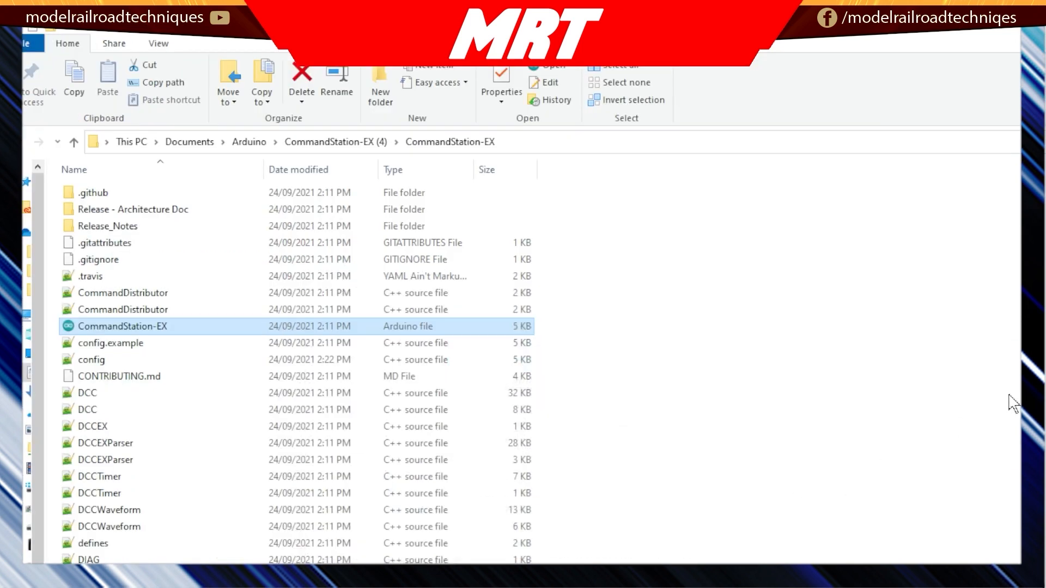
mouse_move(445, 332)
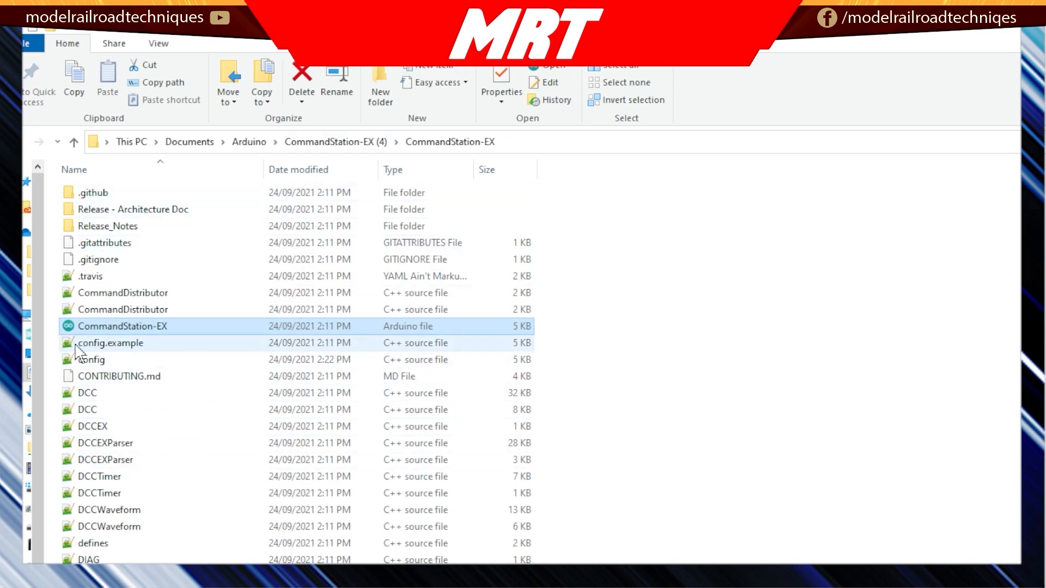
mouse_move(104, 347)
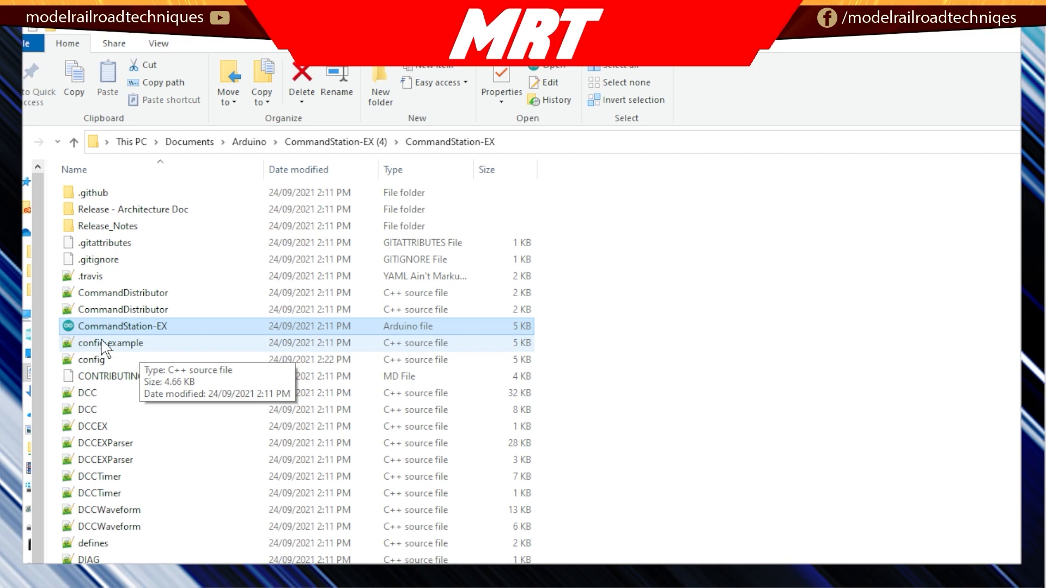
Open config.example.h in Notepad++.
click(110, 342)
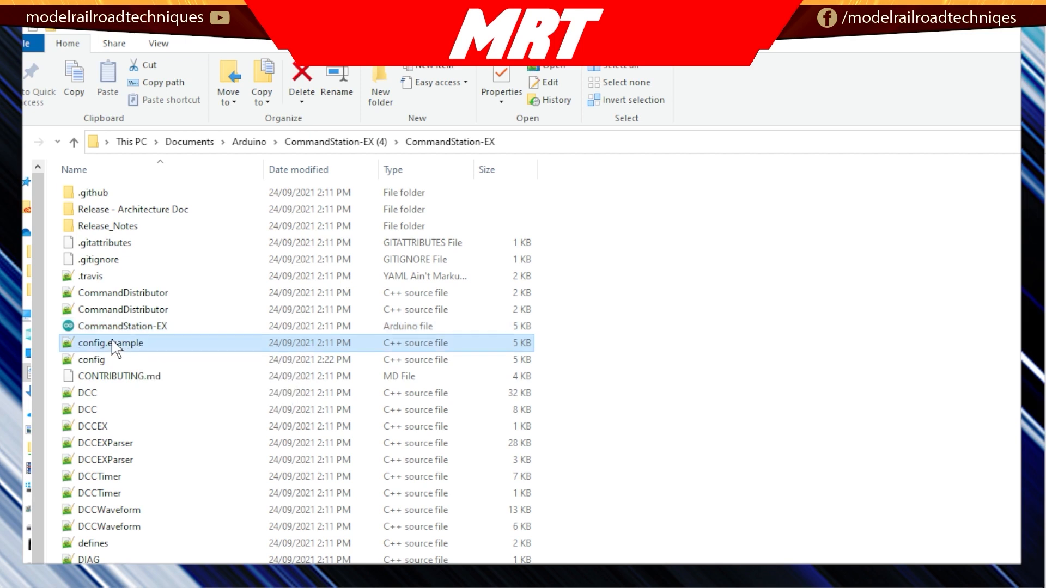
double_click(111, 342)
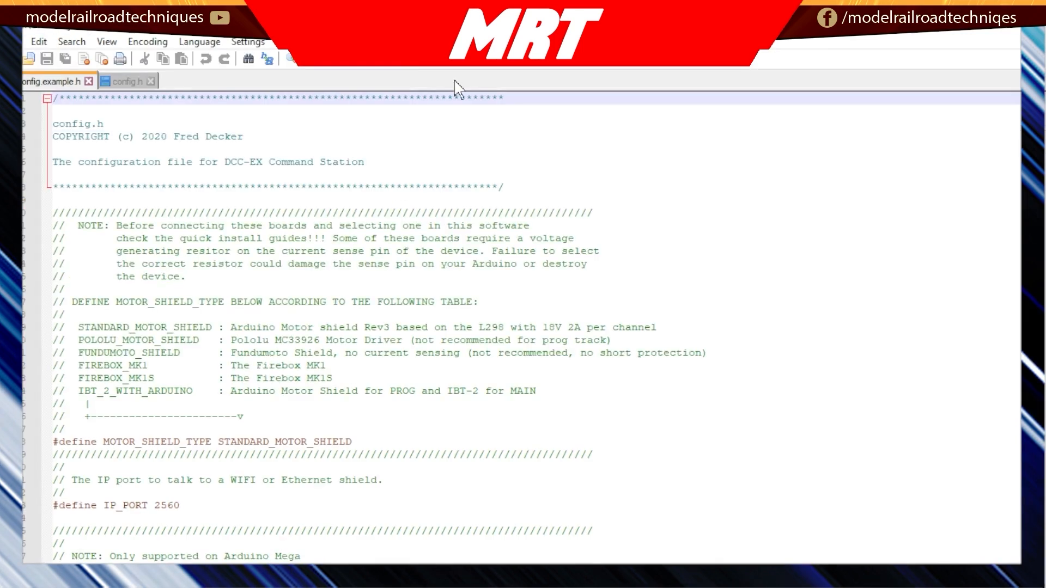
mouse_move(457, 87)
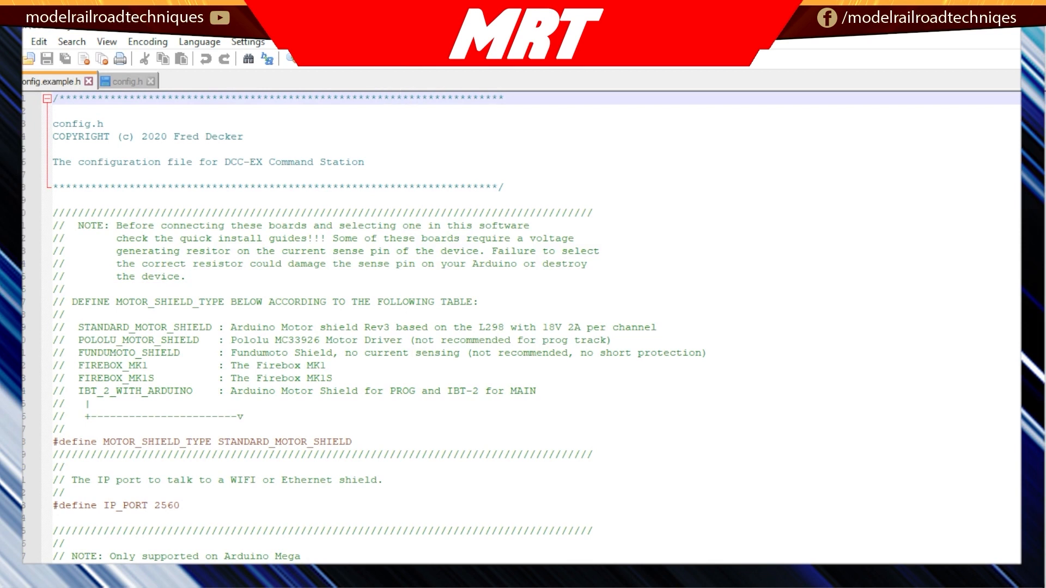
Review the motor shield, IP port and WiFi defines in config.example.h, then return to File Explorer.
scroll(down, 3)
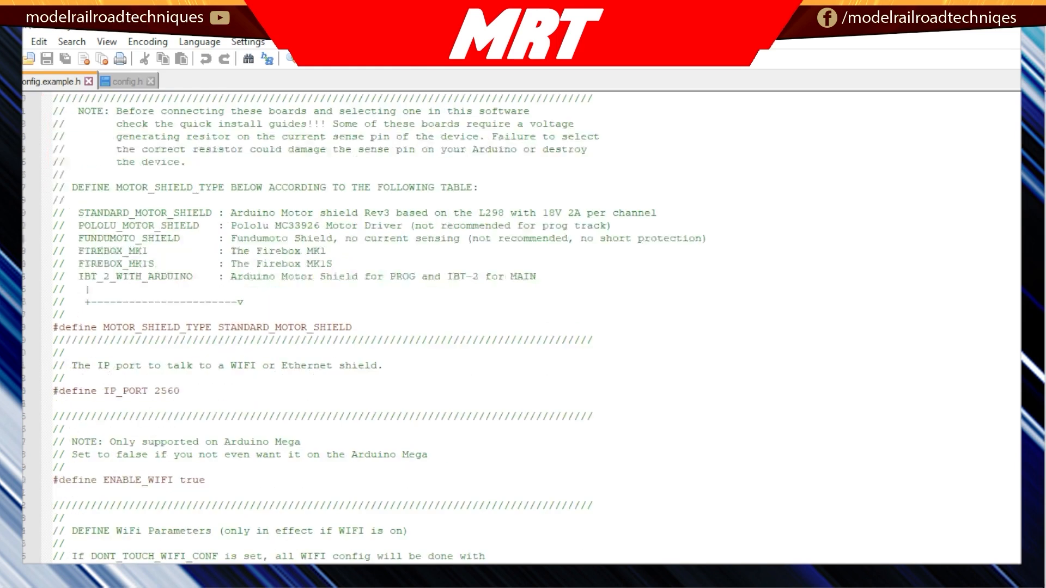
scroll(down, 3)
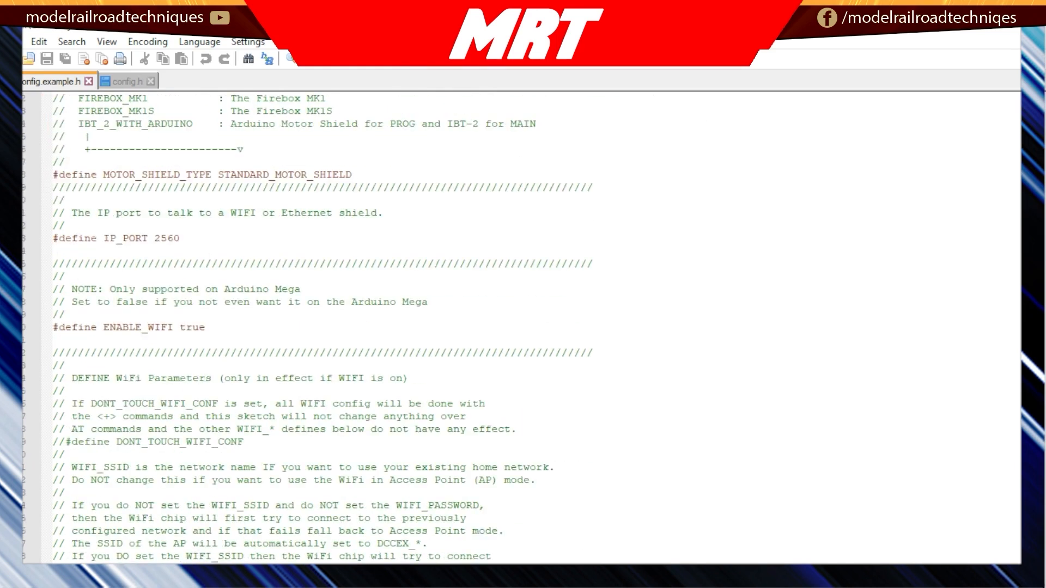
scroll(down, 3)
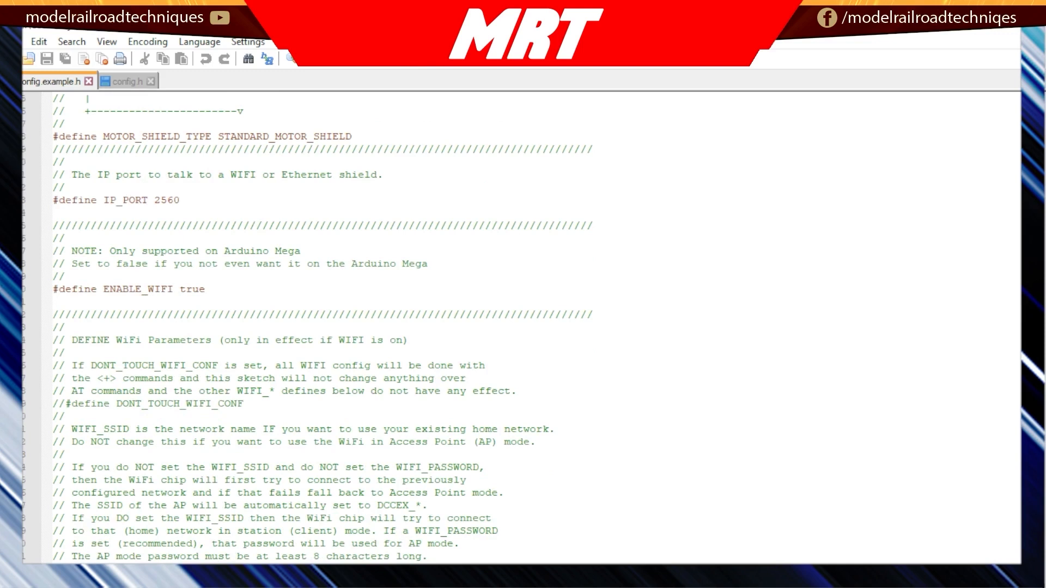
scroll(up, 3)
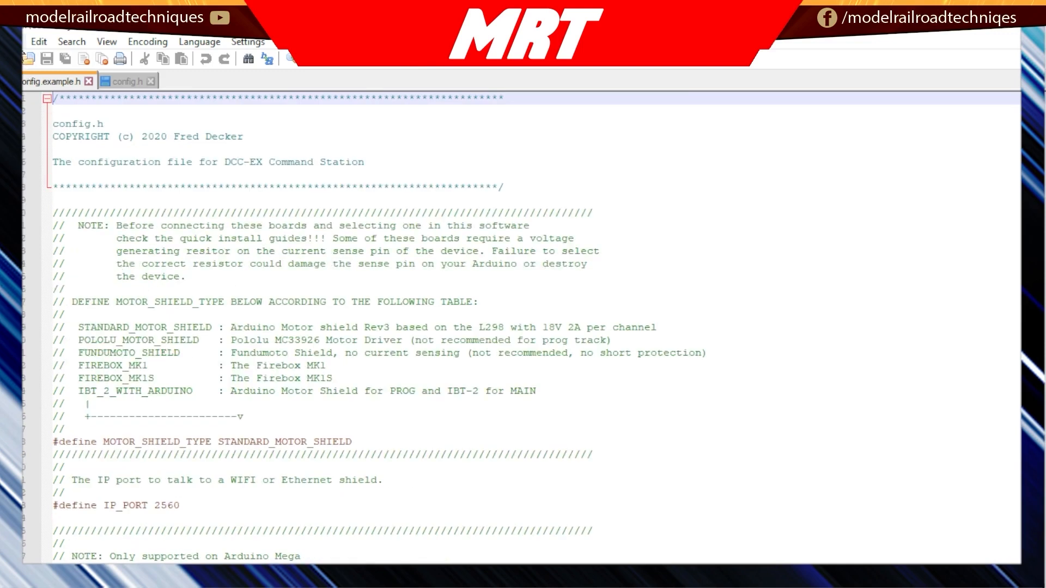
click(17, 41)
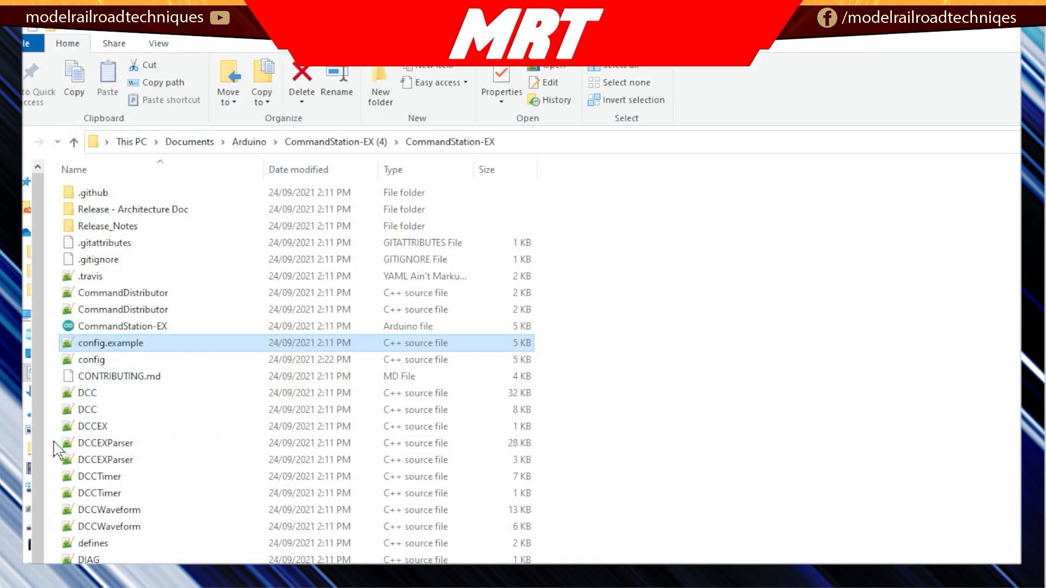
Copy config.example as config, declining the config (2).h rename, and open config.h.
right_click(111, 343)
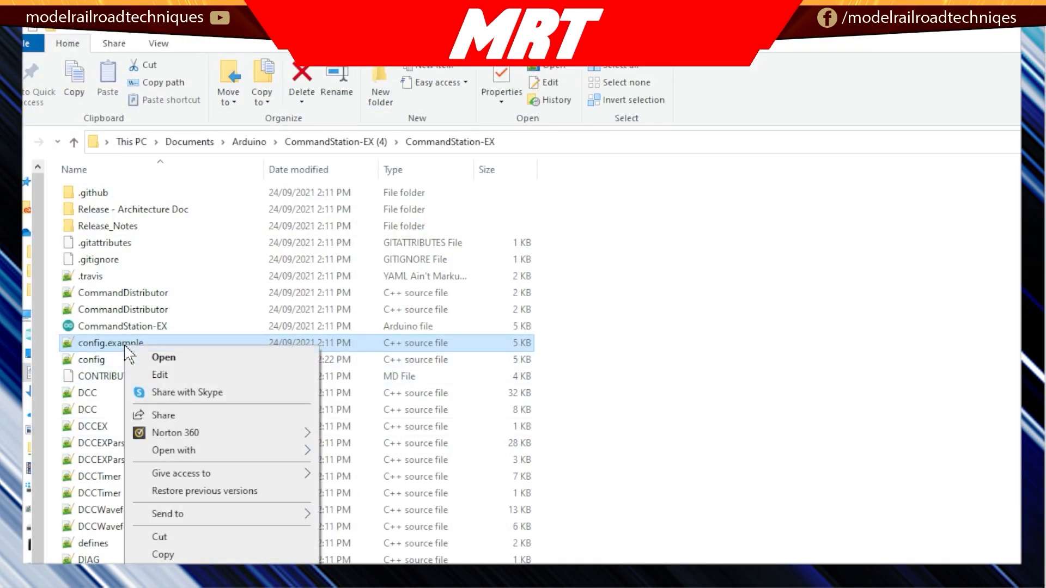
mouse_move(238, 522)
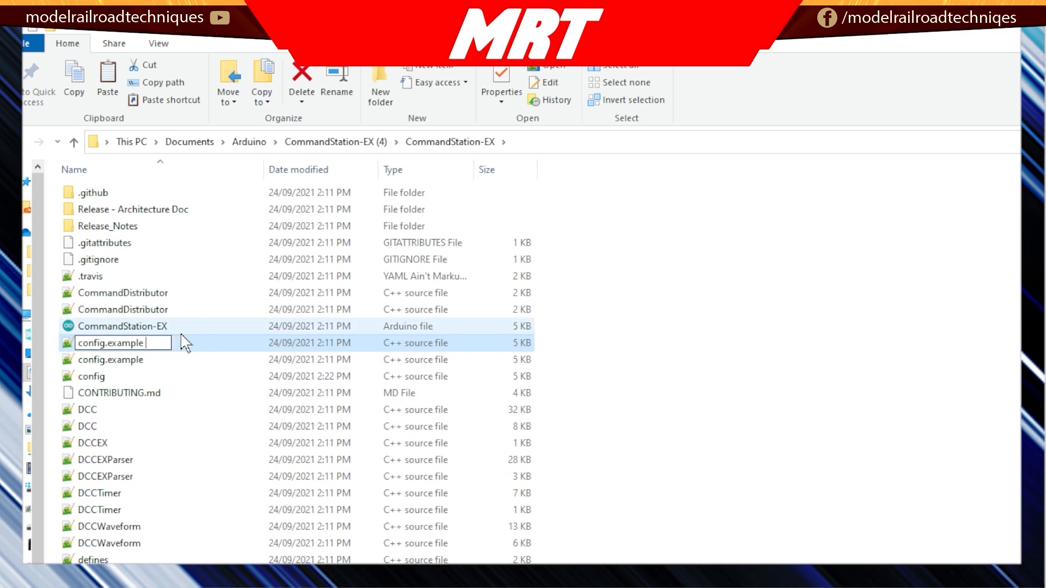
key(BackSpace)
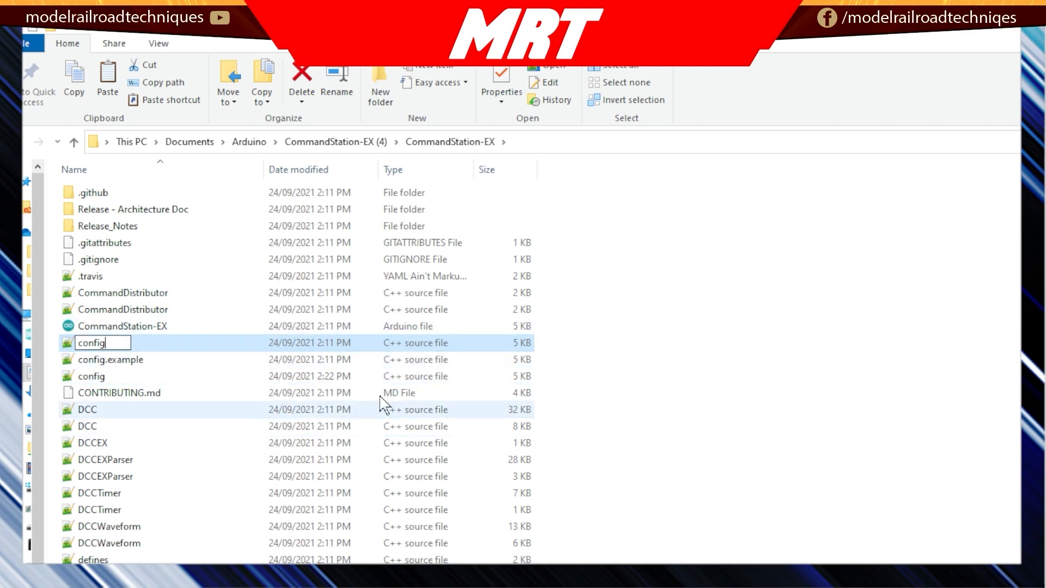
mouse_move(394, 360)
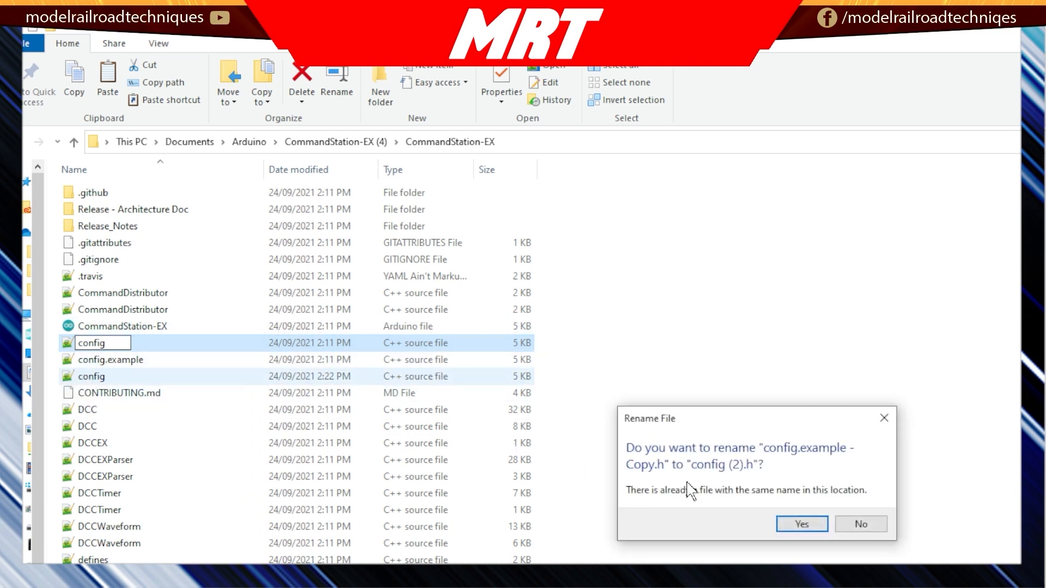
click(860, 524)
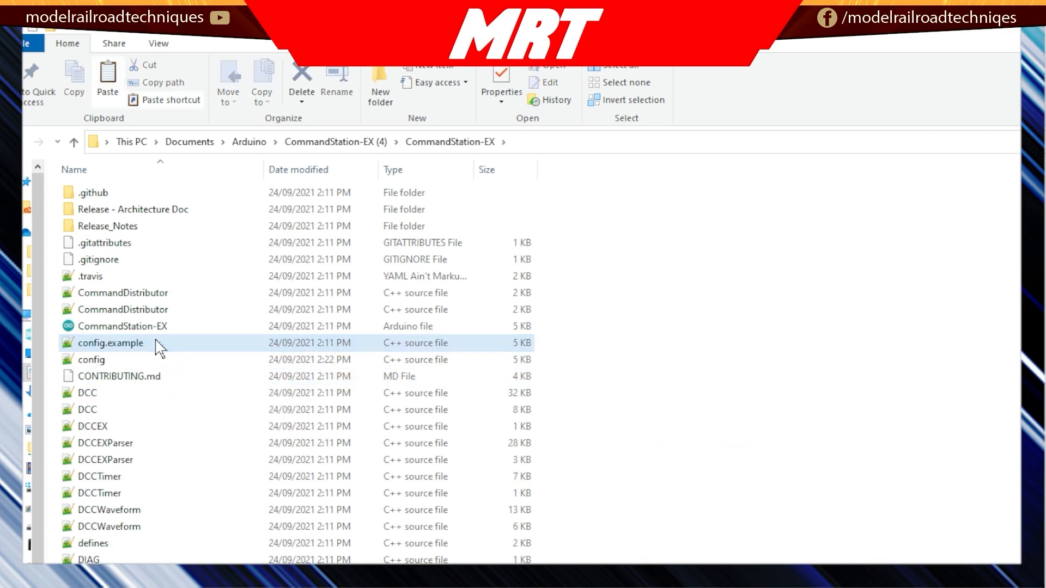
double_click(108, 342)
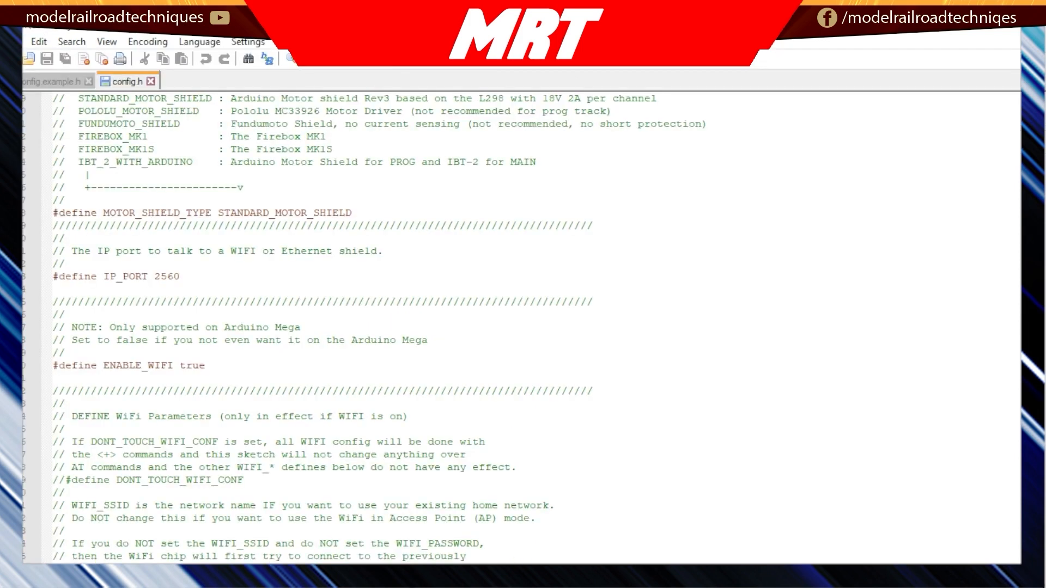
scroll(down, 3)
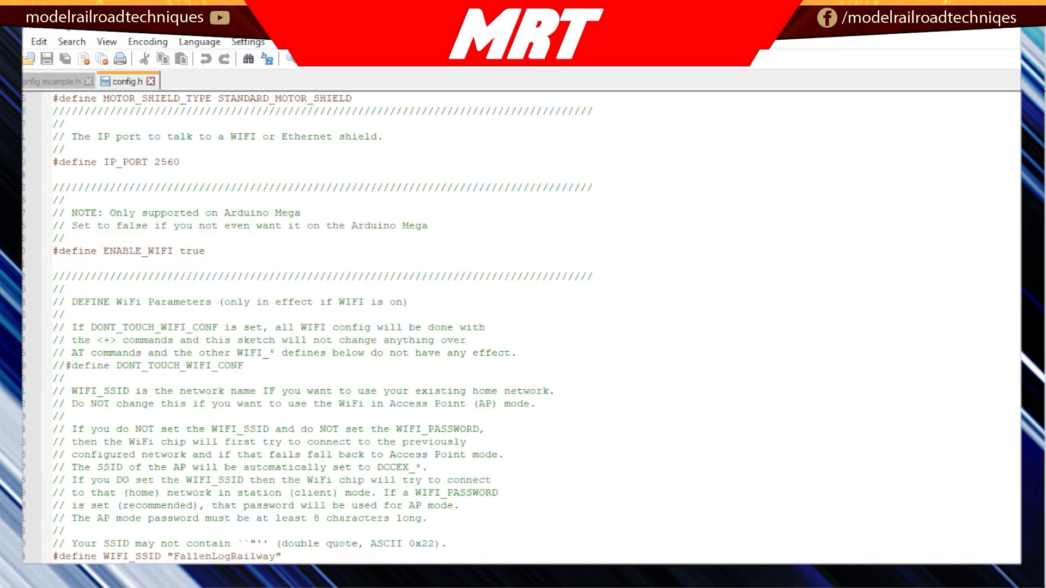
scroll(up, 3)
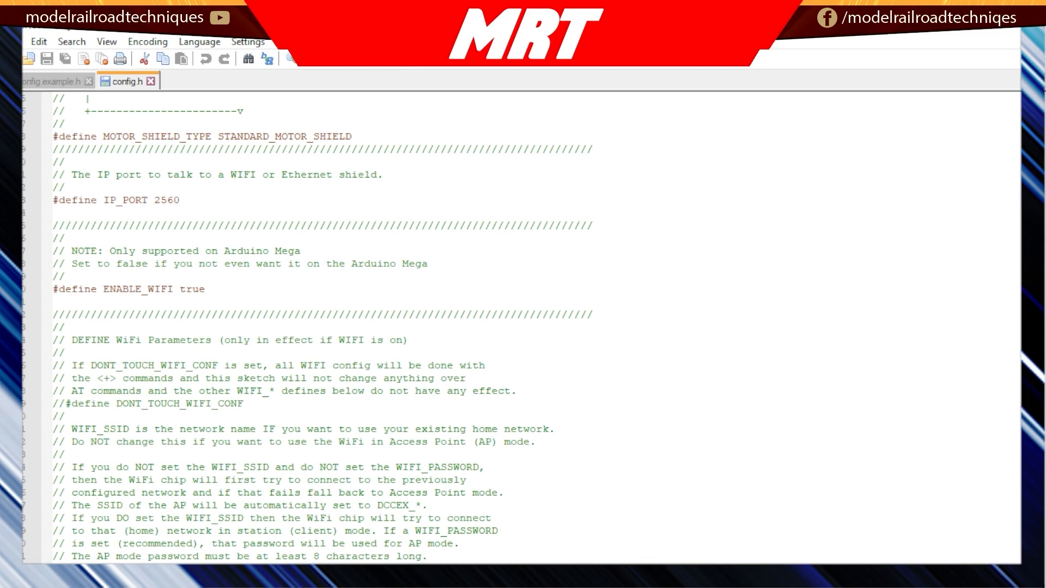
scroll(down, 3)
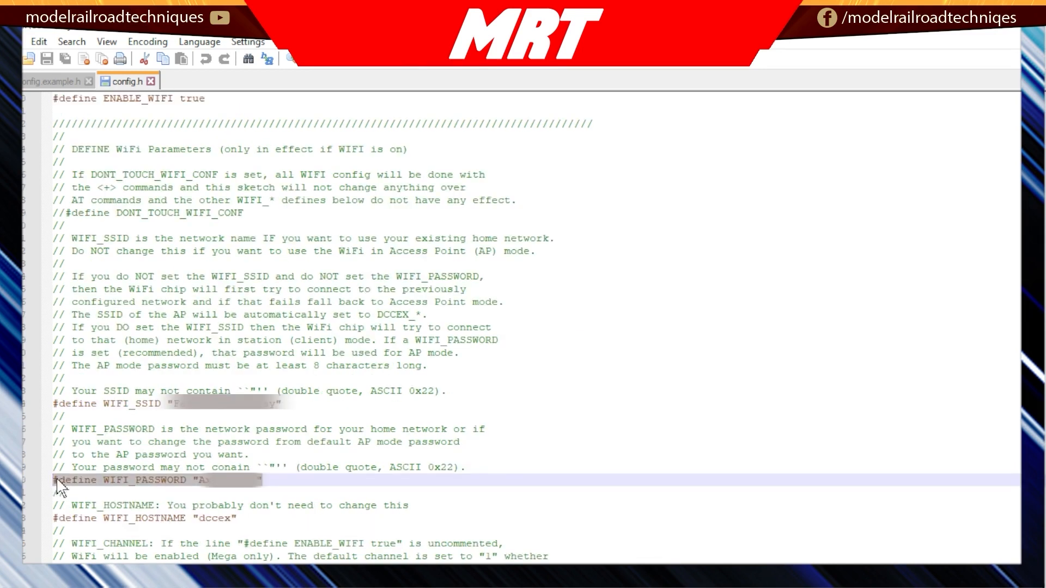
mouse_move(257, 493)
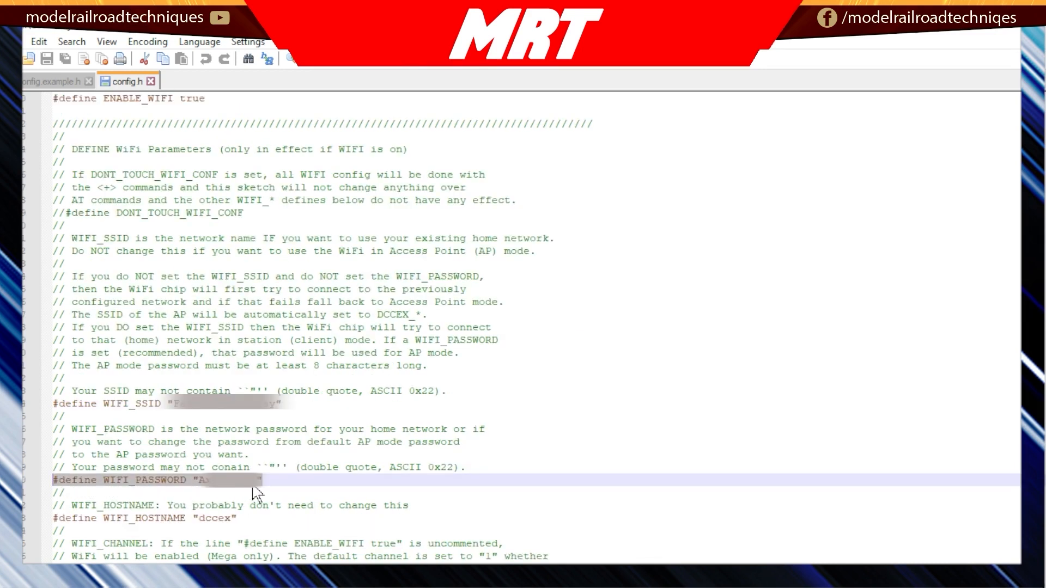
mouse_move(233, 492)
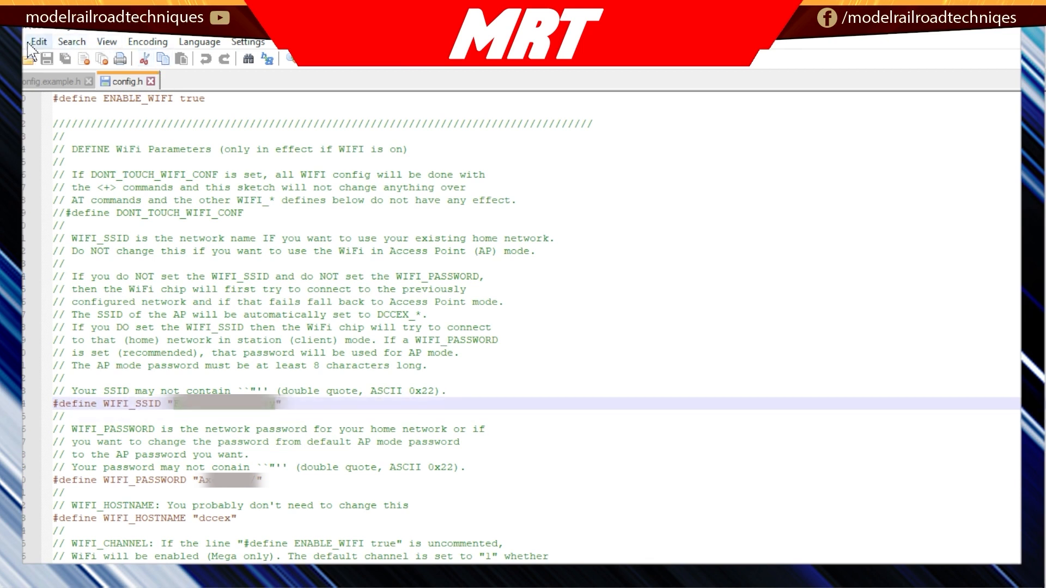
Save config.h with WiFi enabled and the network credentials defined.
click(39, 42)
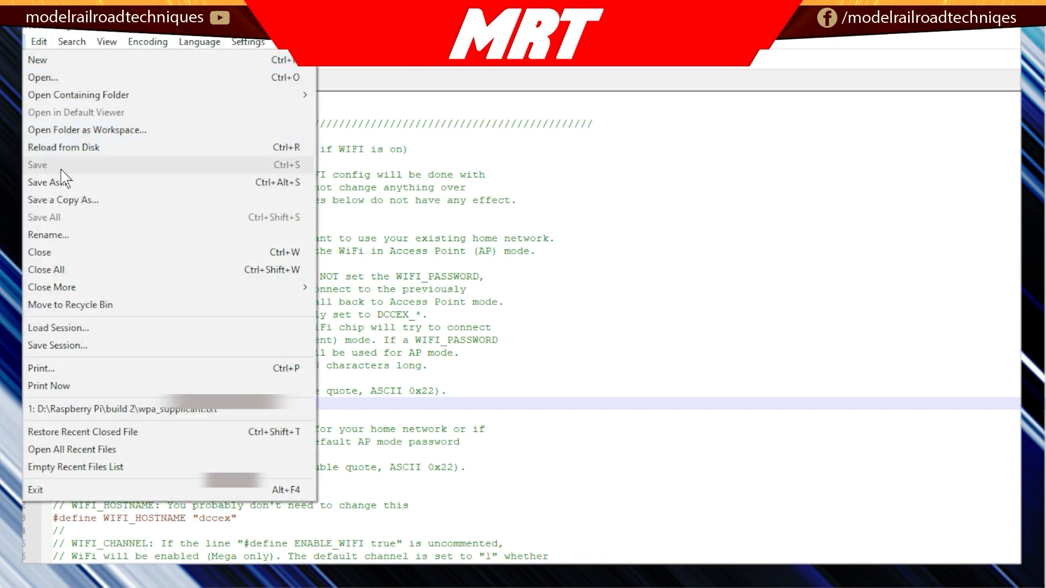
mouse_move(62, 200)
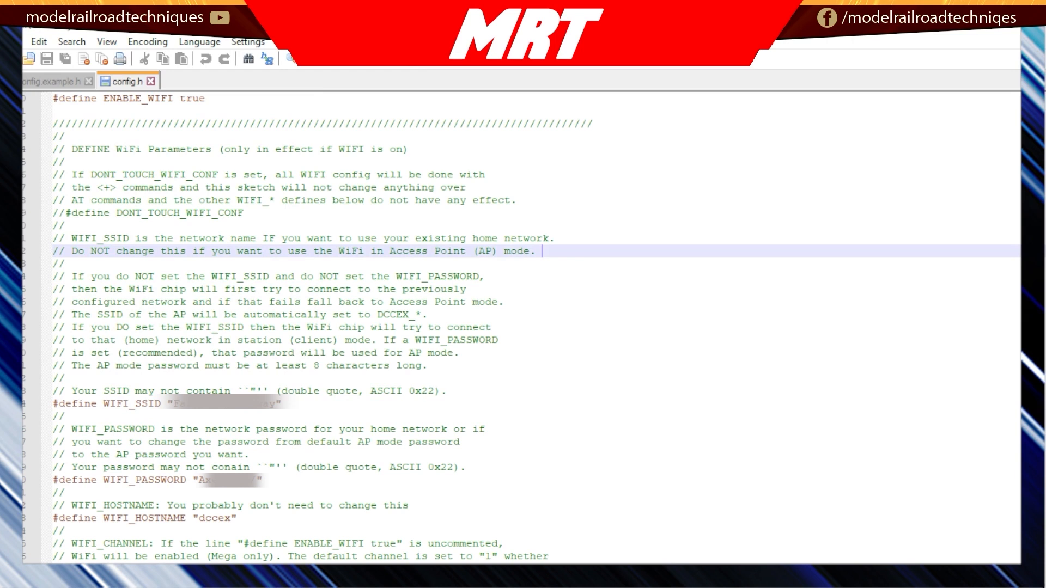
mouse_move(541, 251)
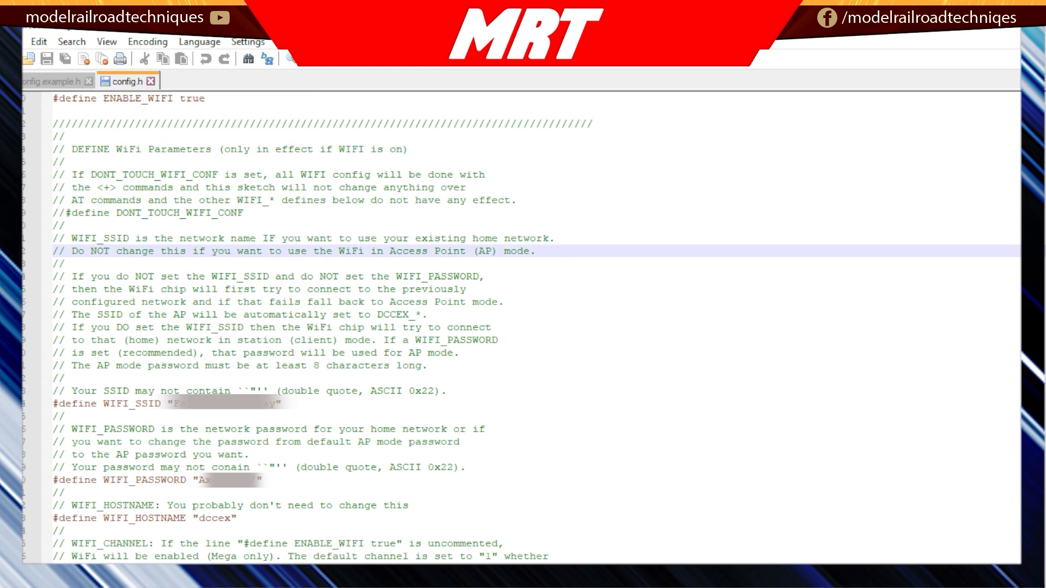
click(543, 252)
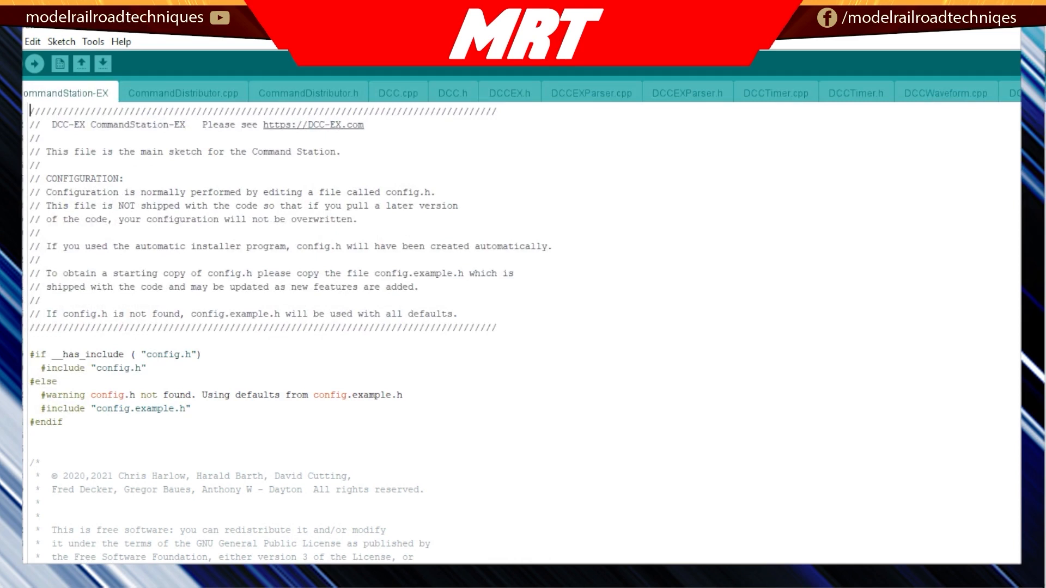
Upload the CommandStation-EX sketch to the Mega on COM5 and watch the WiFi setup output.
click(93, 41)
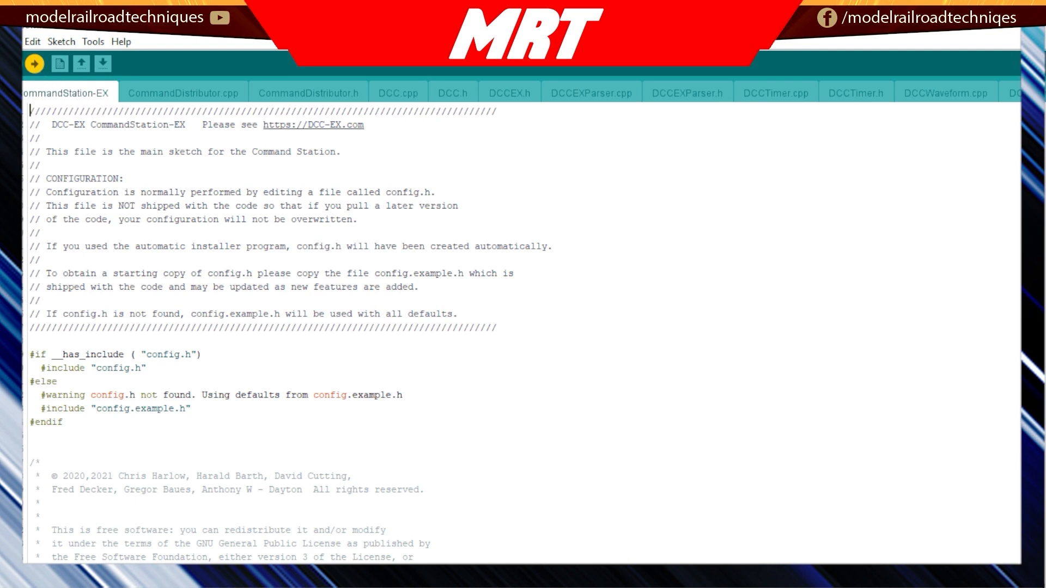
scroll(down, 3)
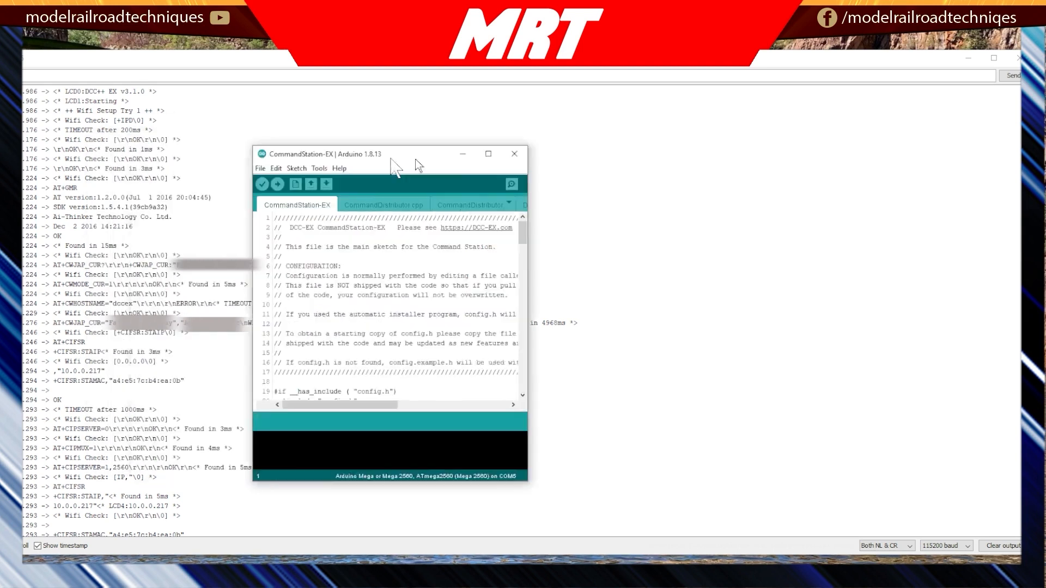
Open the sketch's Serial Monitor at 115200 baud to view the WiFi log showing 10.0.0.217.
click(487, 154)
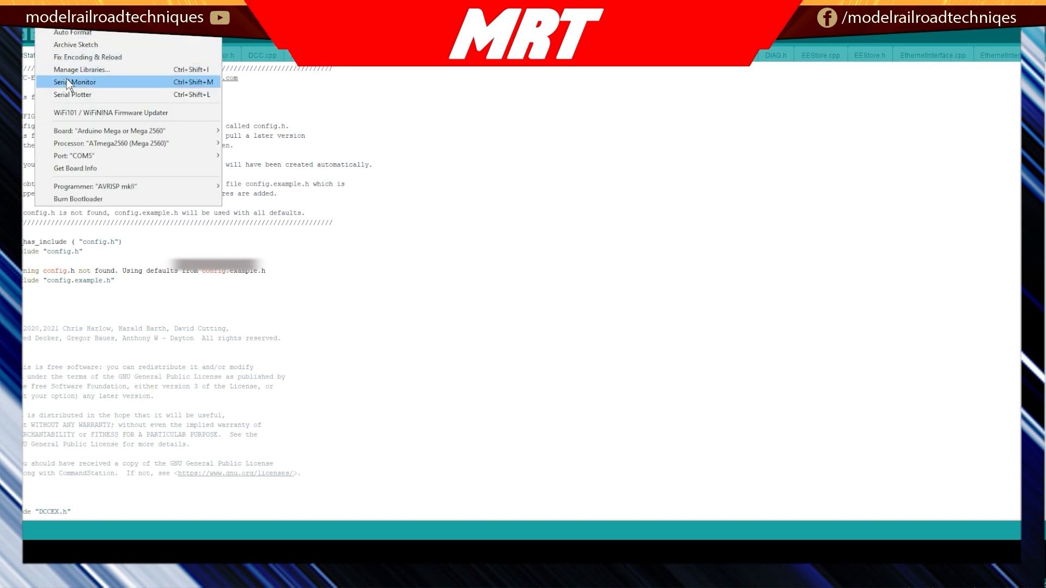
click(74, 81)
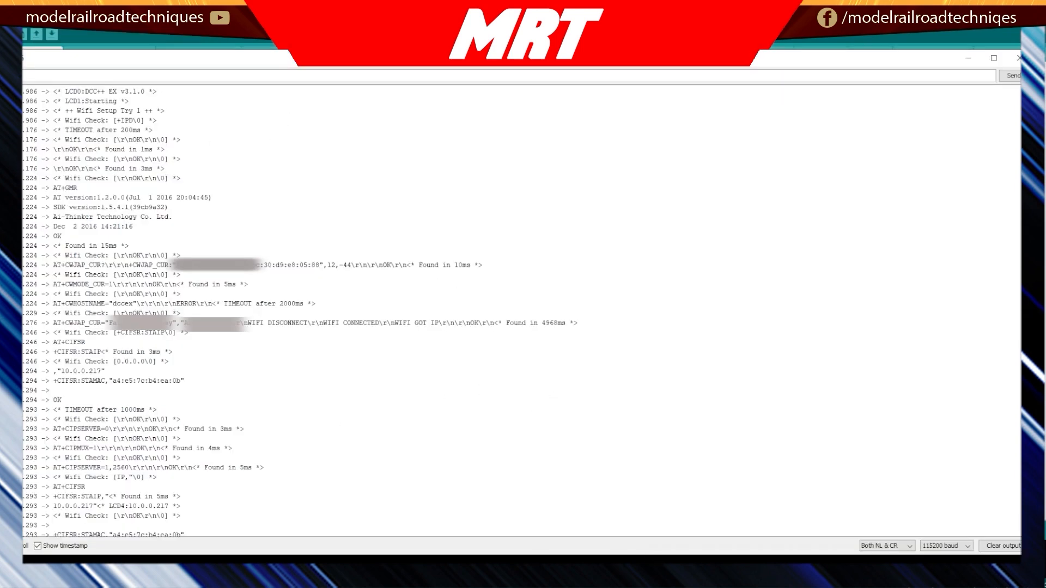
click(968, 546)
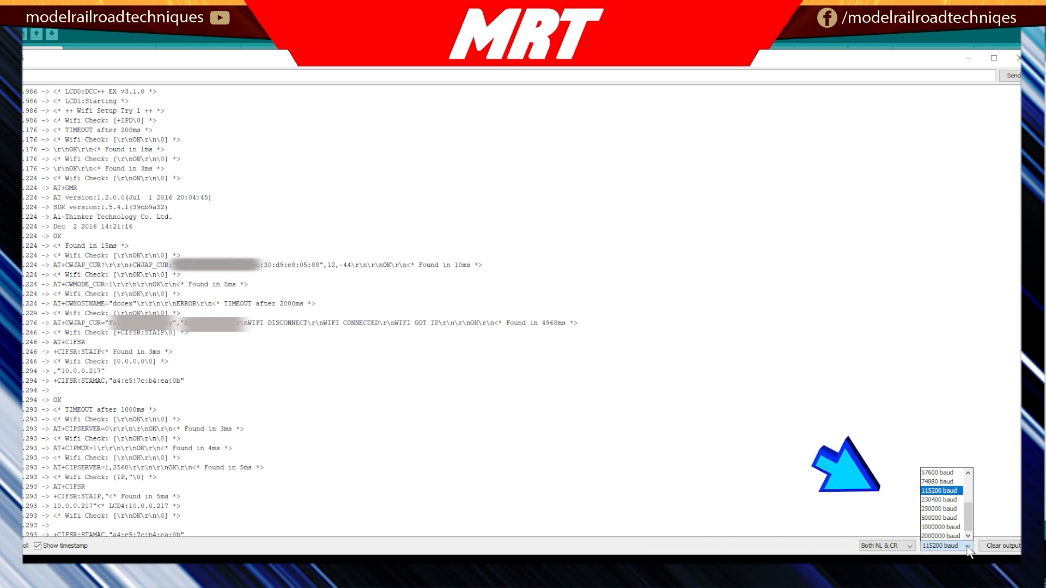
click(942, 490)
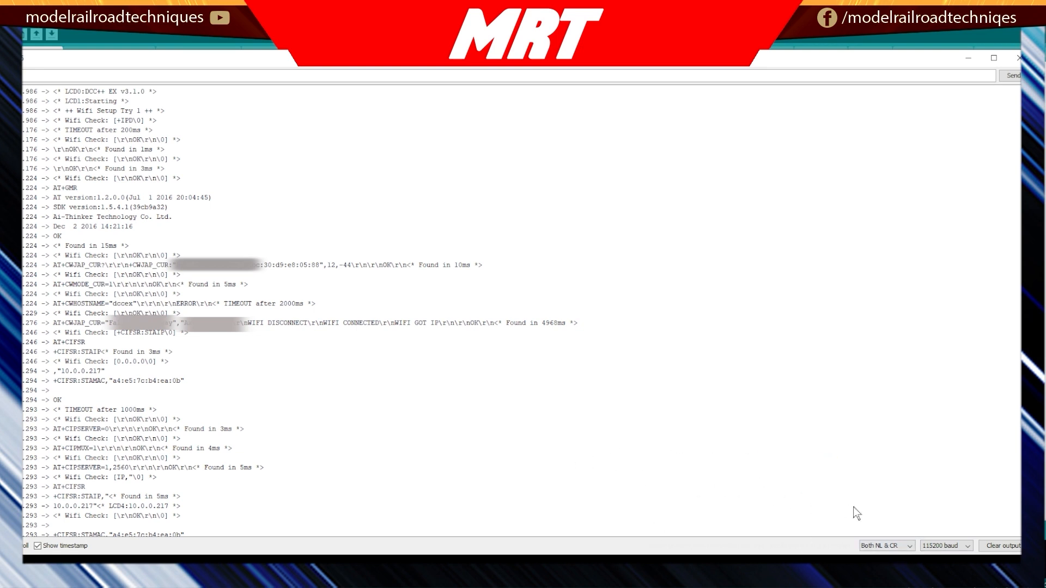
mouse_move(943, 558)
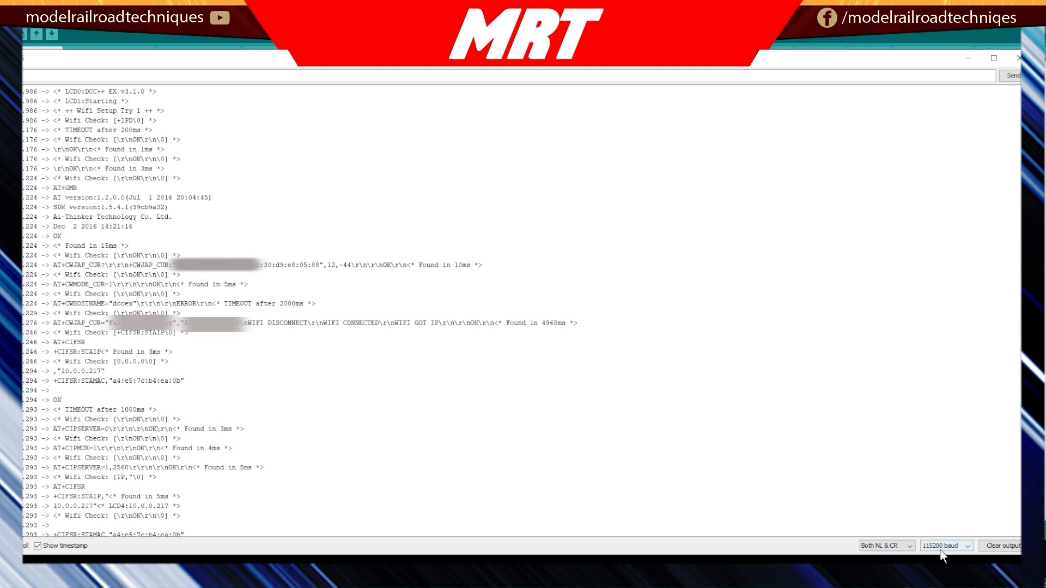
mouse_move(298, 405)
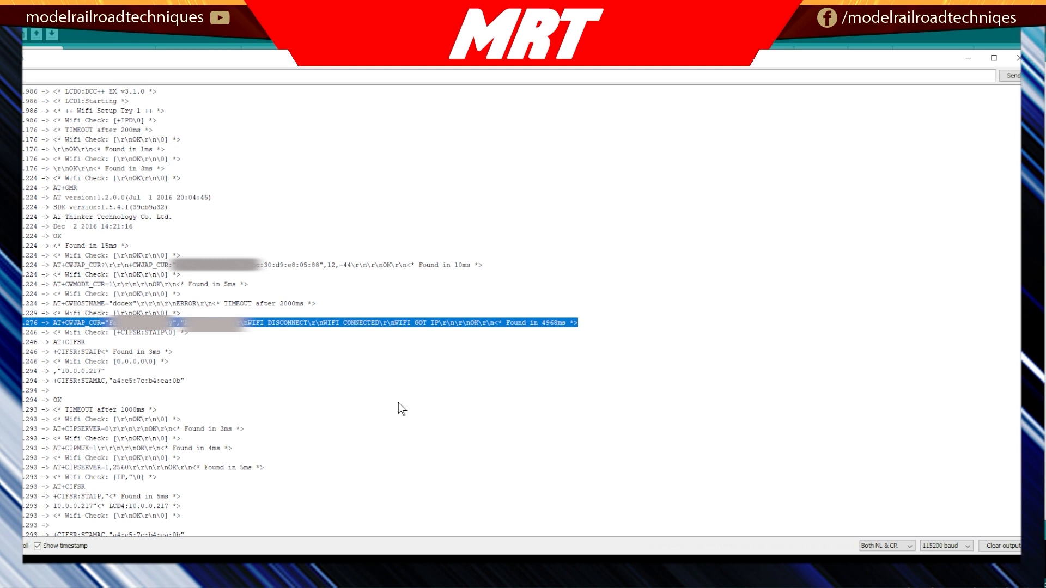
mouse_move(54, 368)
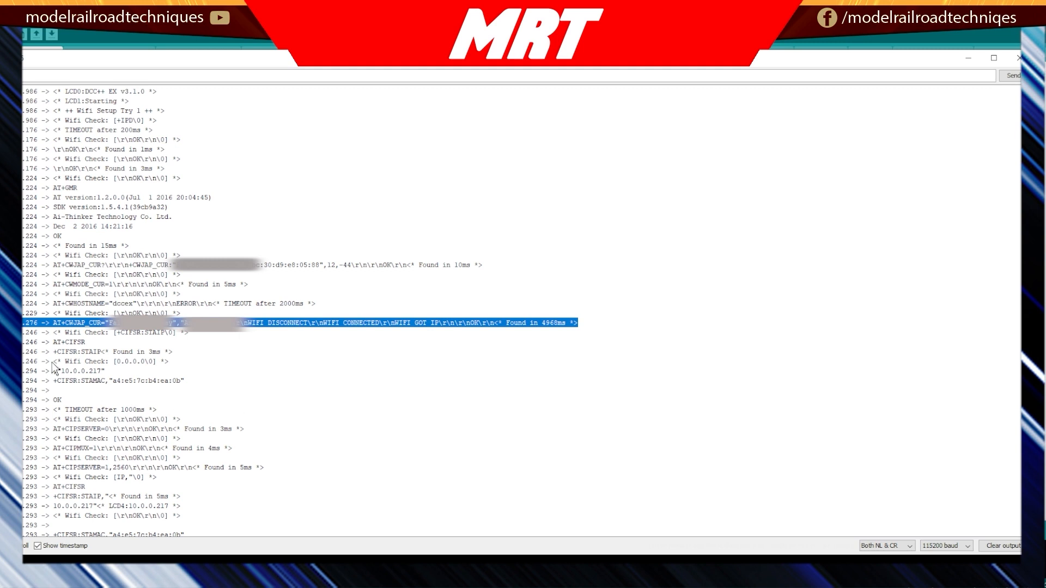
mouse_move(121, 333)
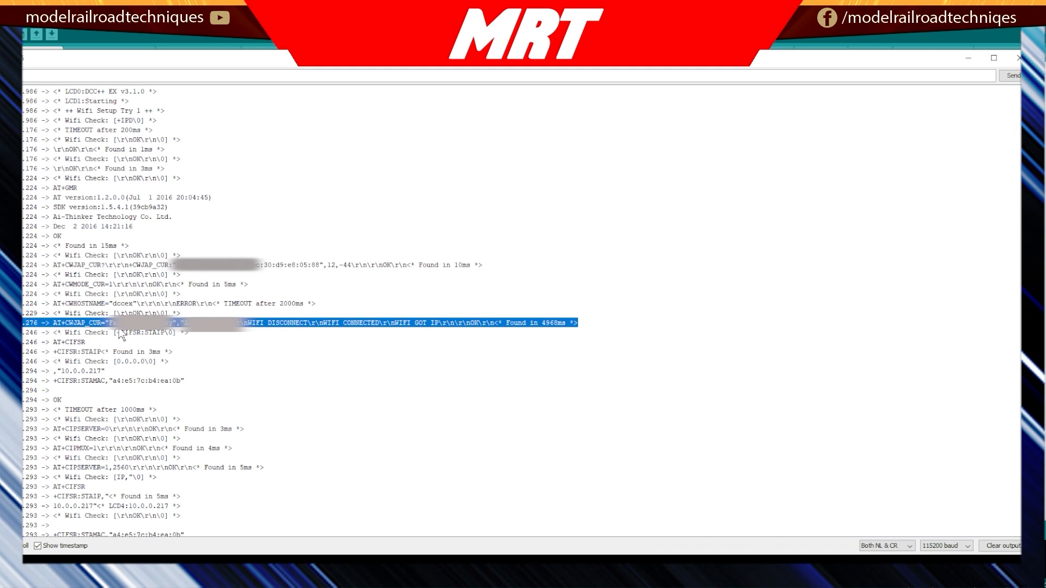
mouse_move(523, 330)
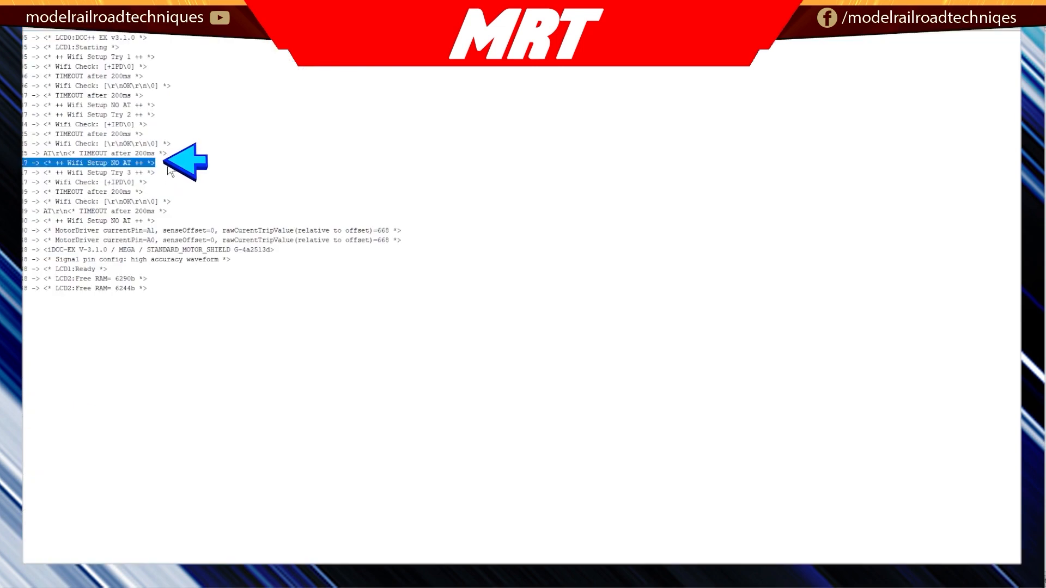
mouse_move(116, 176)
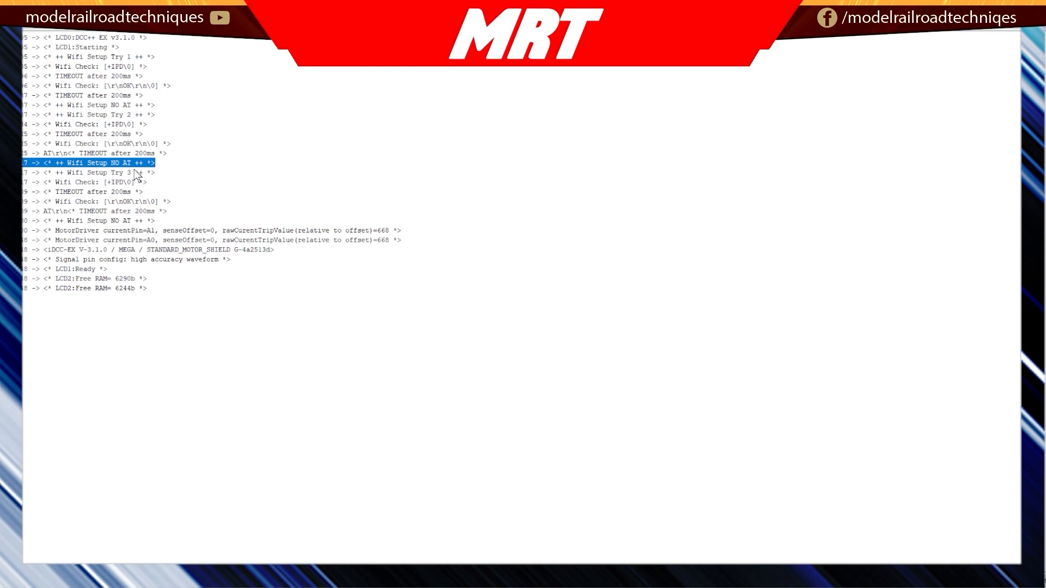
mouse_move(121, 197)
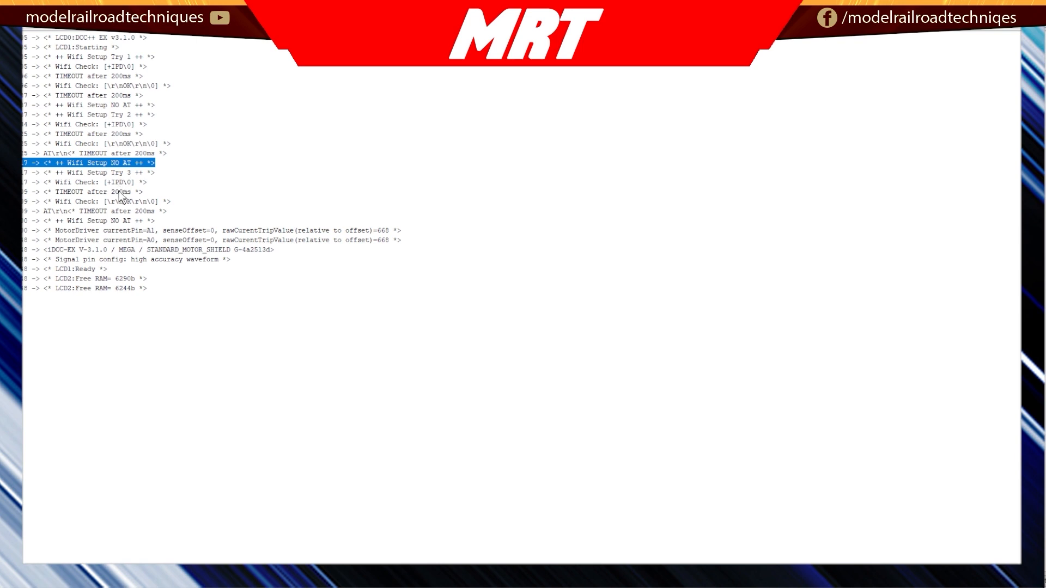
mouse_move(134, 230)
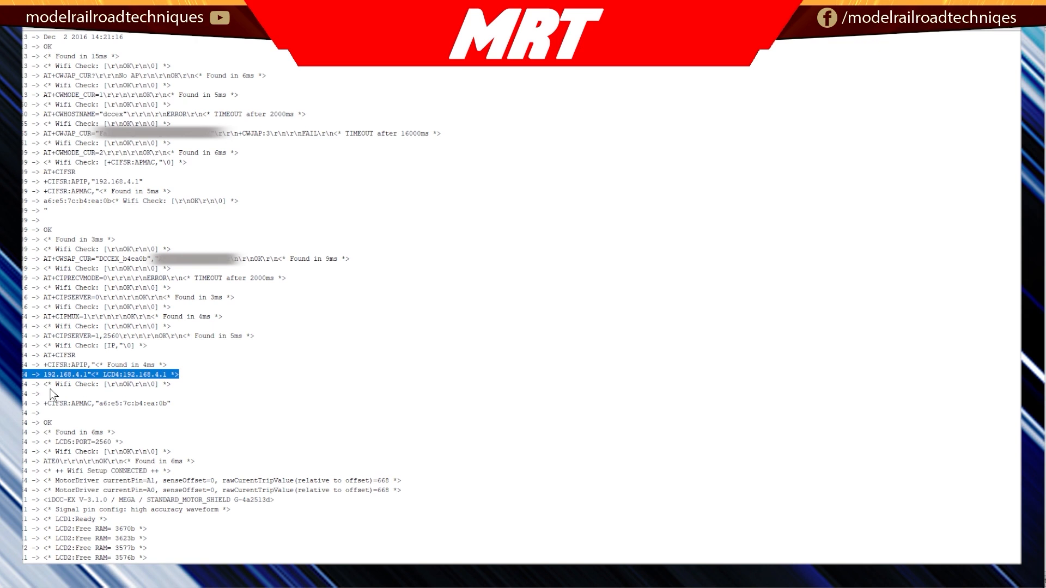
mouse_move(104, 393)
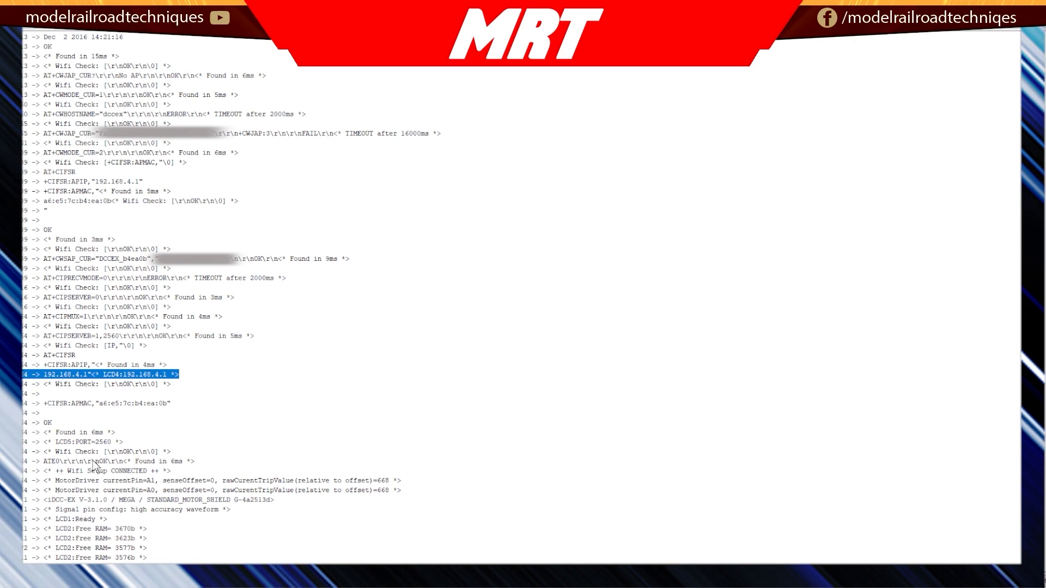
mouse_move(100, 448)
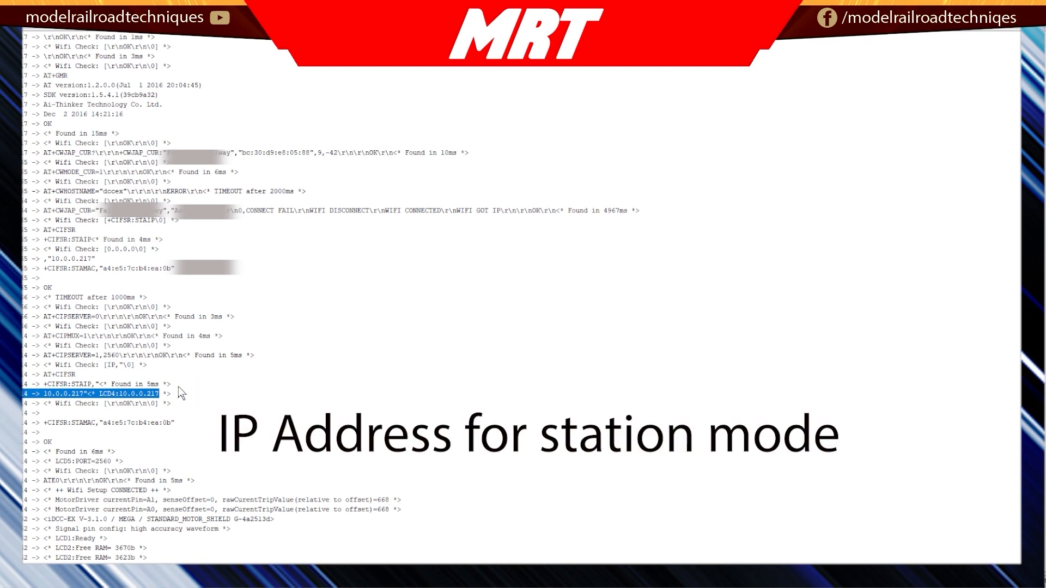
mouse_move(189, 483)
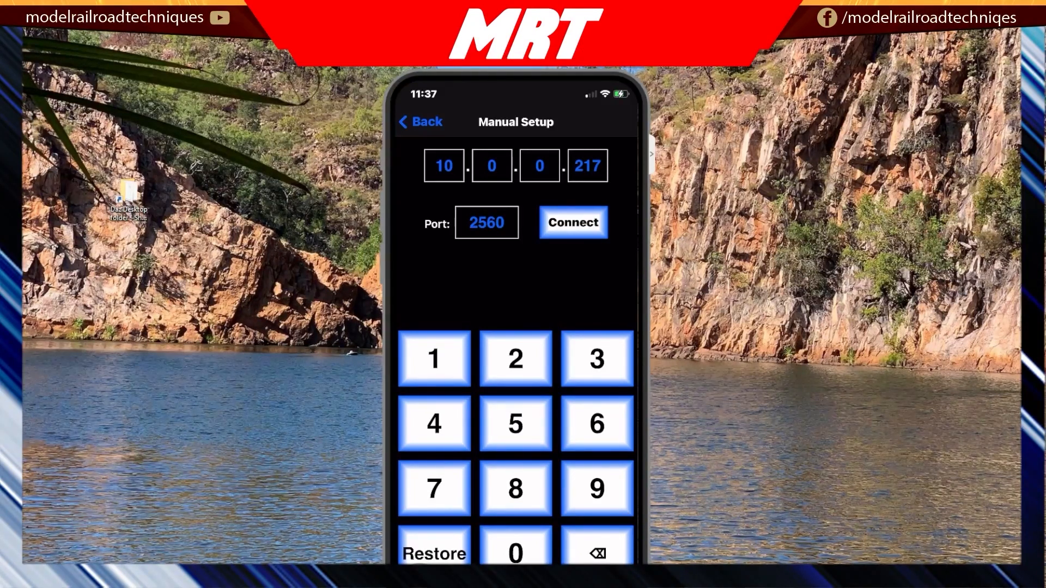
Connect WiThrottle to 10.0.0.217 and toggle track power off and on repeatedly, leaving it on.
click(419, 122)
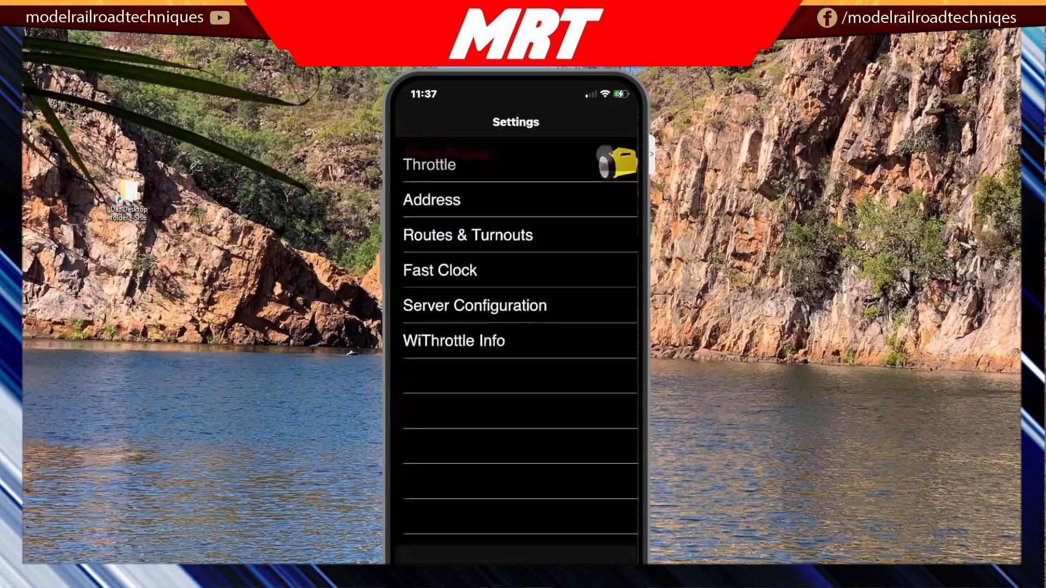
scroll(down, 3)
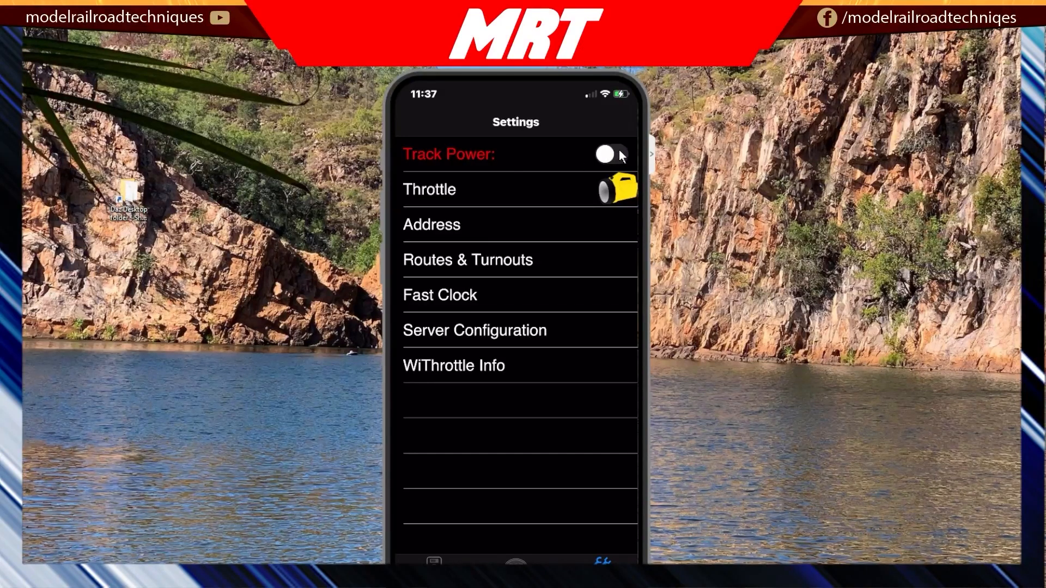
mouse_move(420, 167)
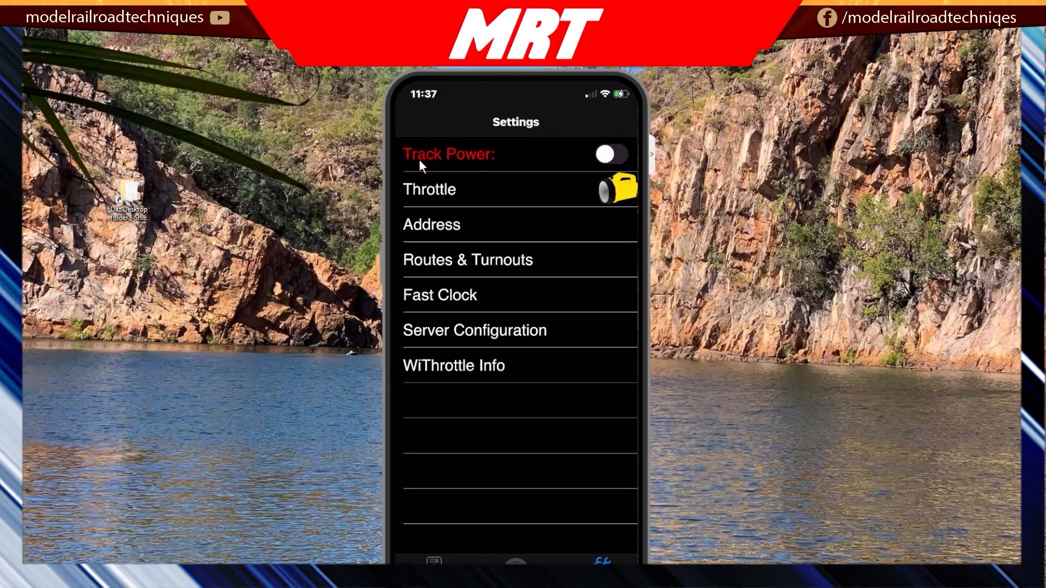
click(609, 155)
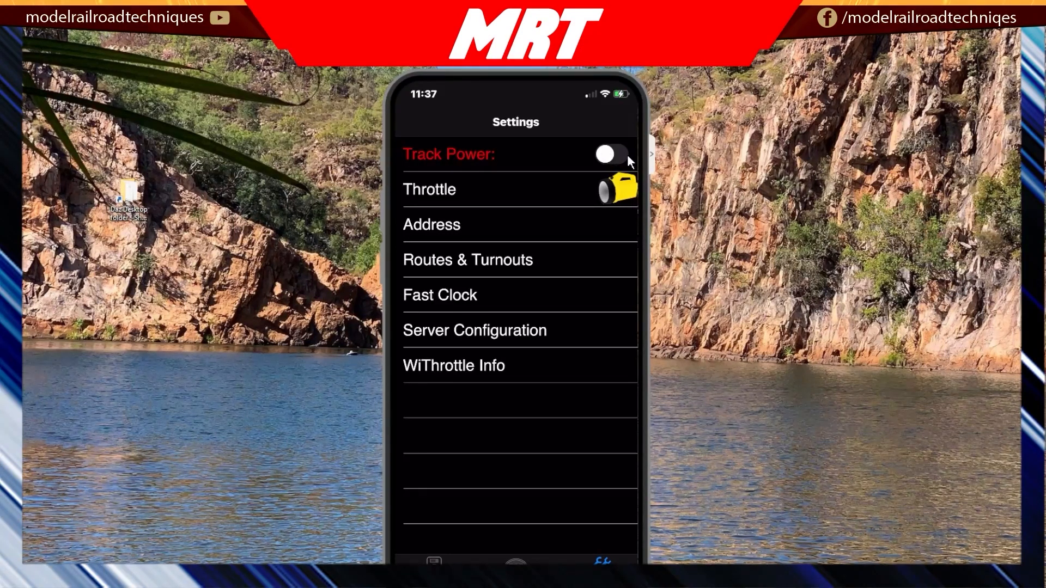
click(609, 154)
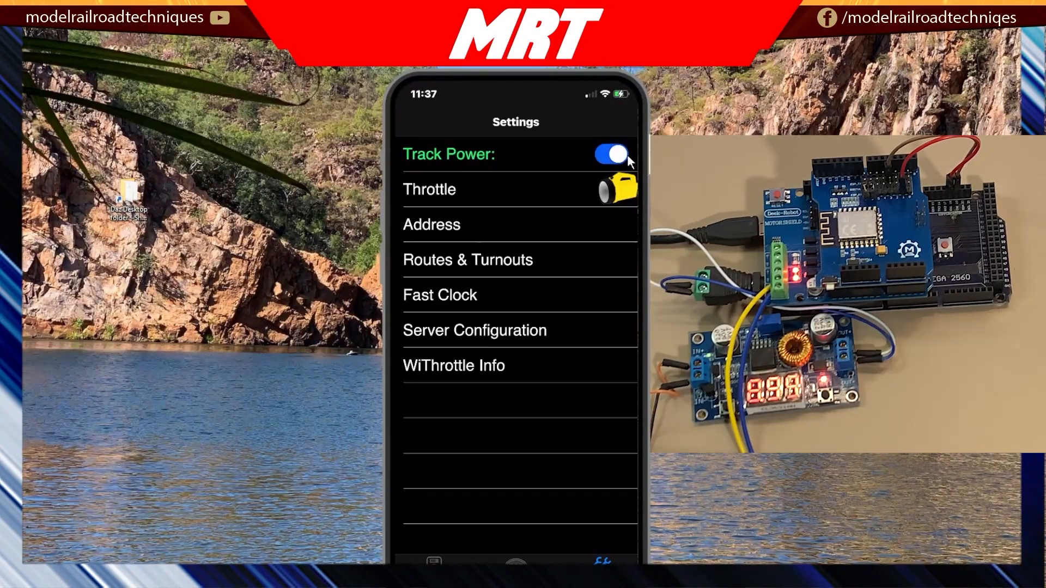
click(610, 154)
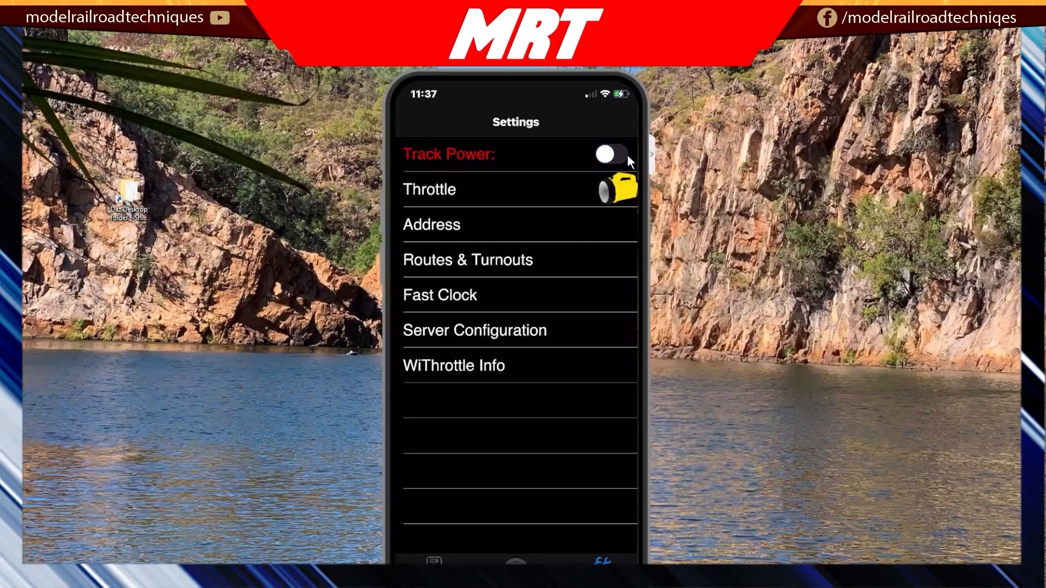
click(609, 155)
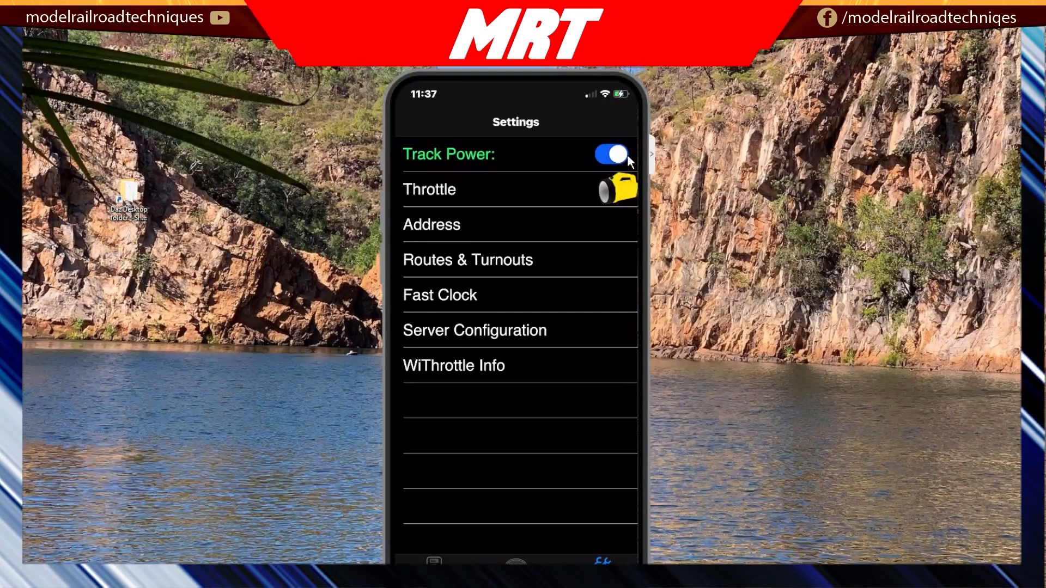
click(608, 154)
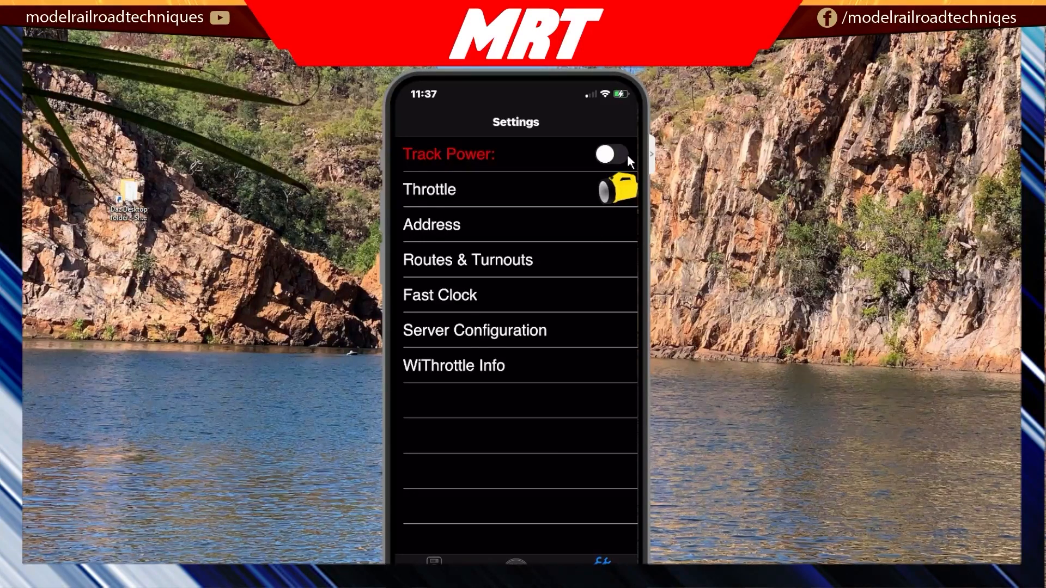
click(610, 154)
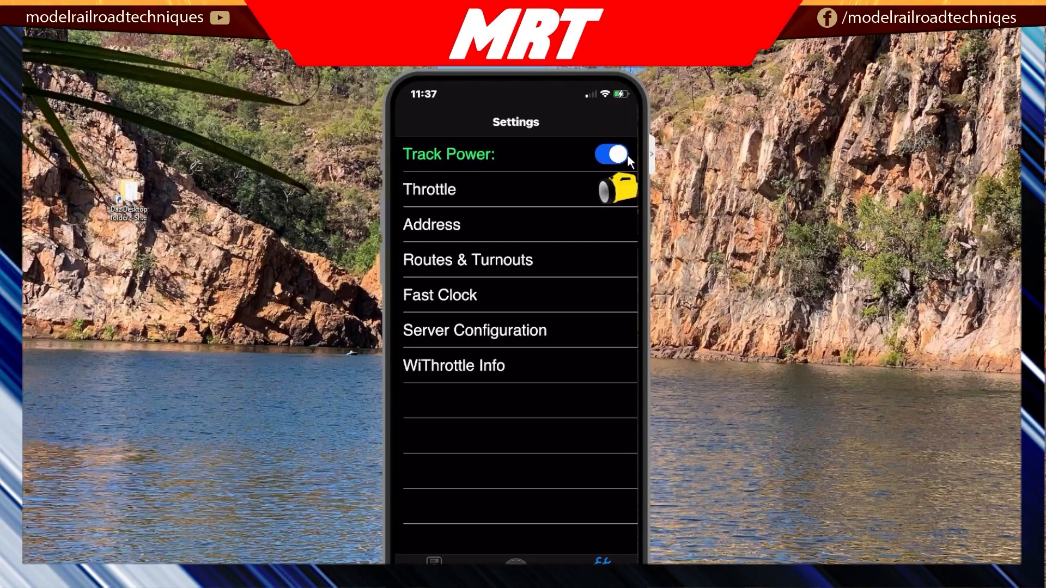